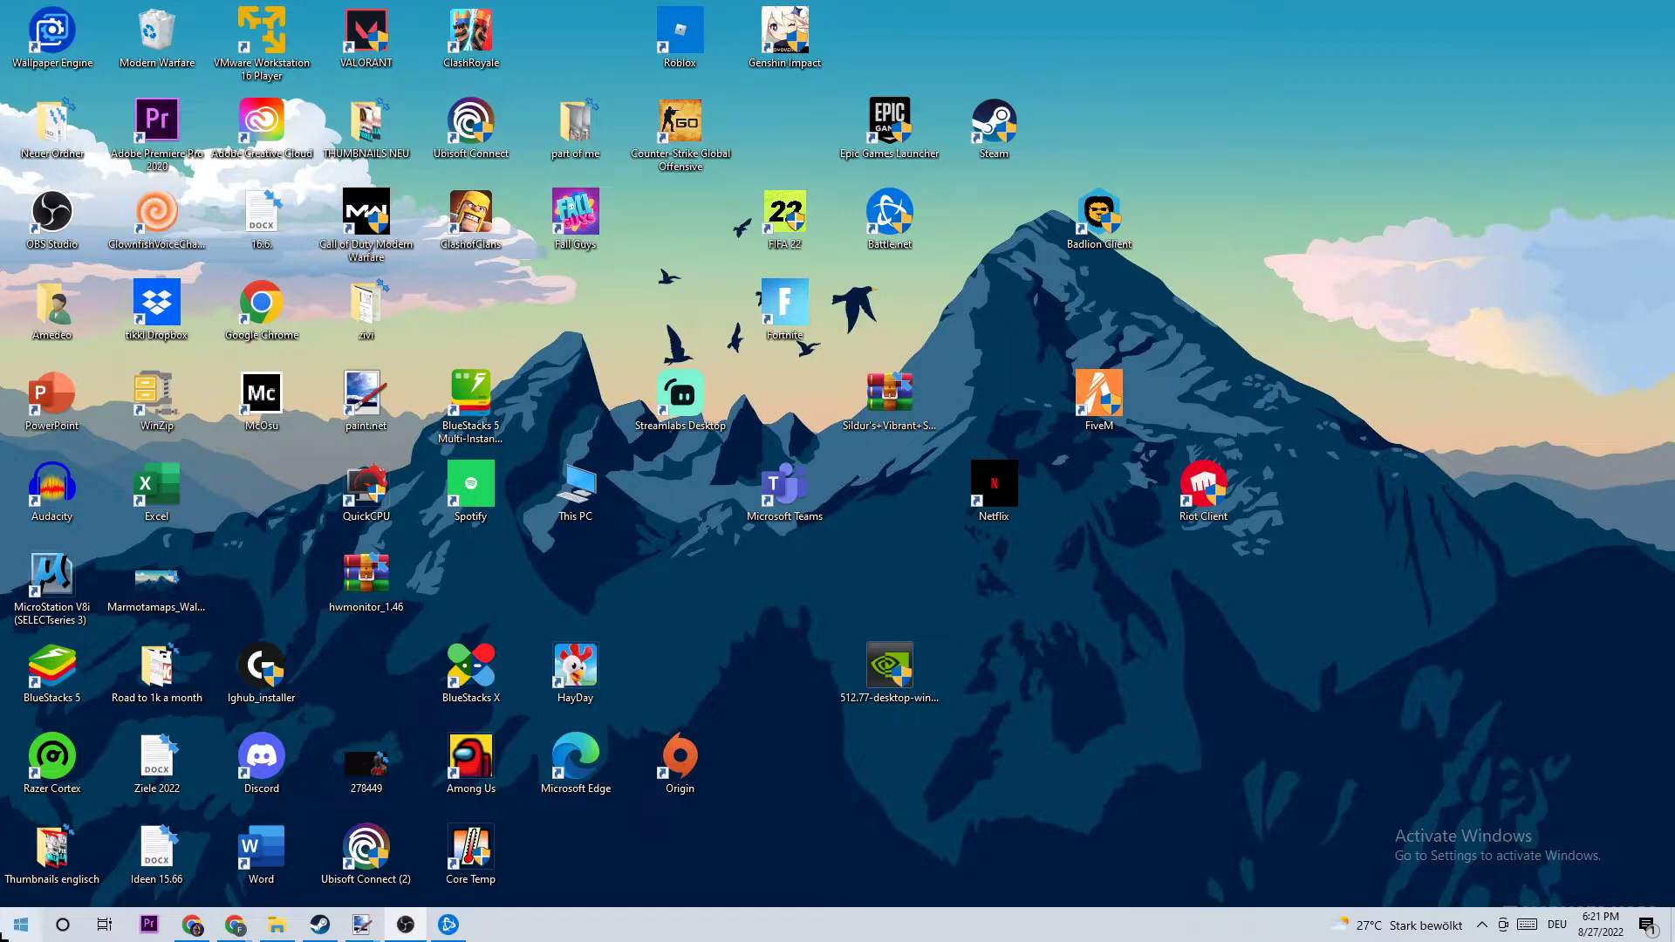
Step: Launch Command Prompt from Start by searching 'cmd' and maximize its window
{"action": "left_click", "coordinate": [18, 923]}
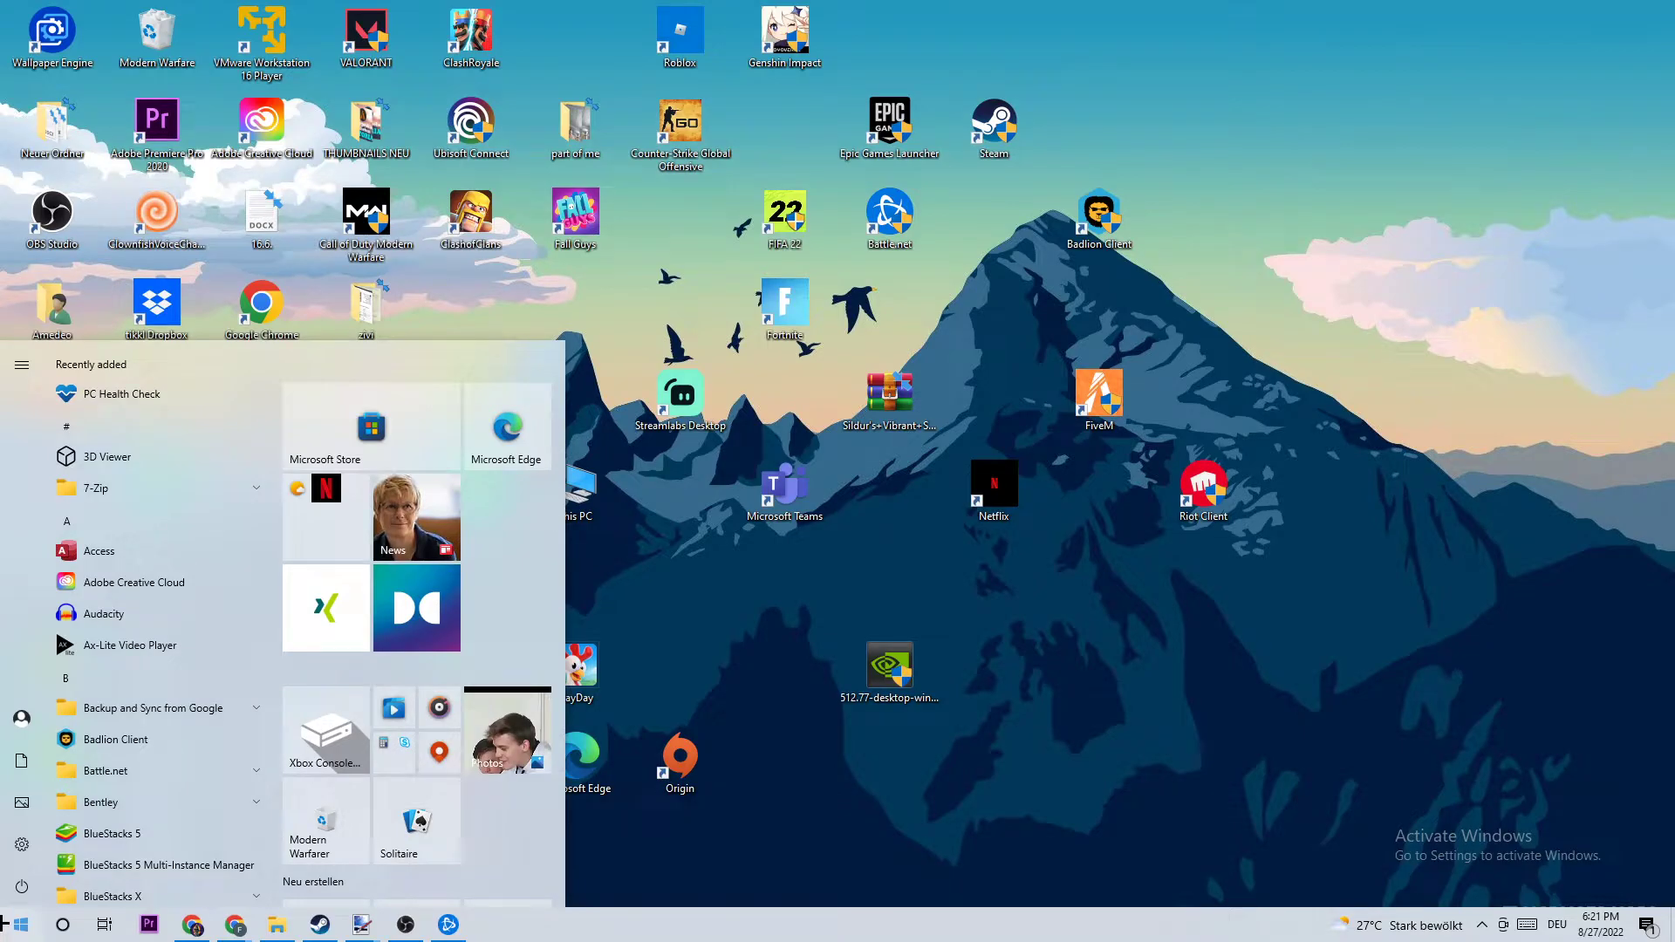
{"action": "type", "text": "cmd"}
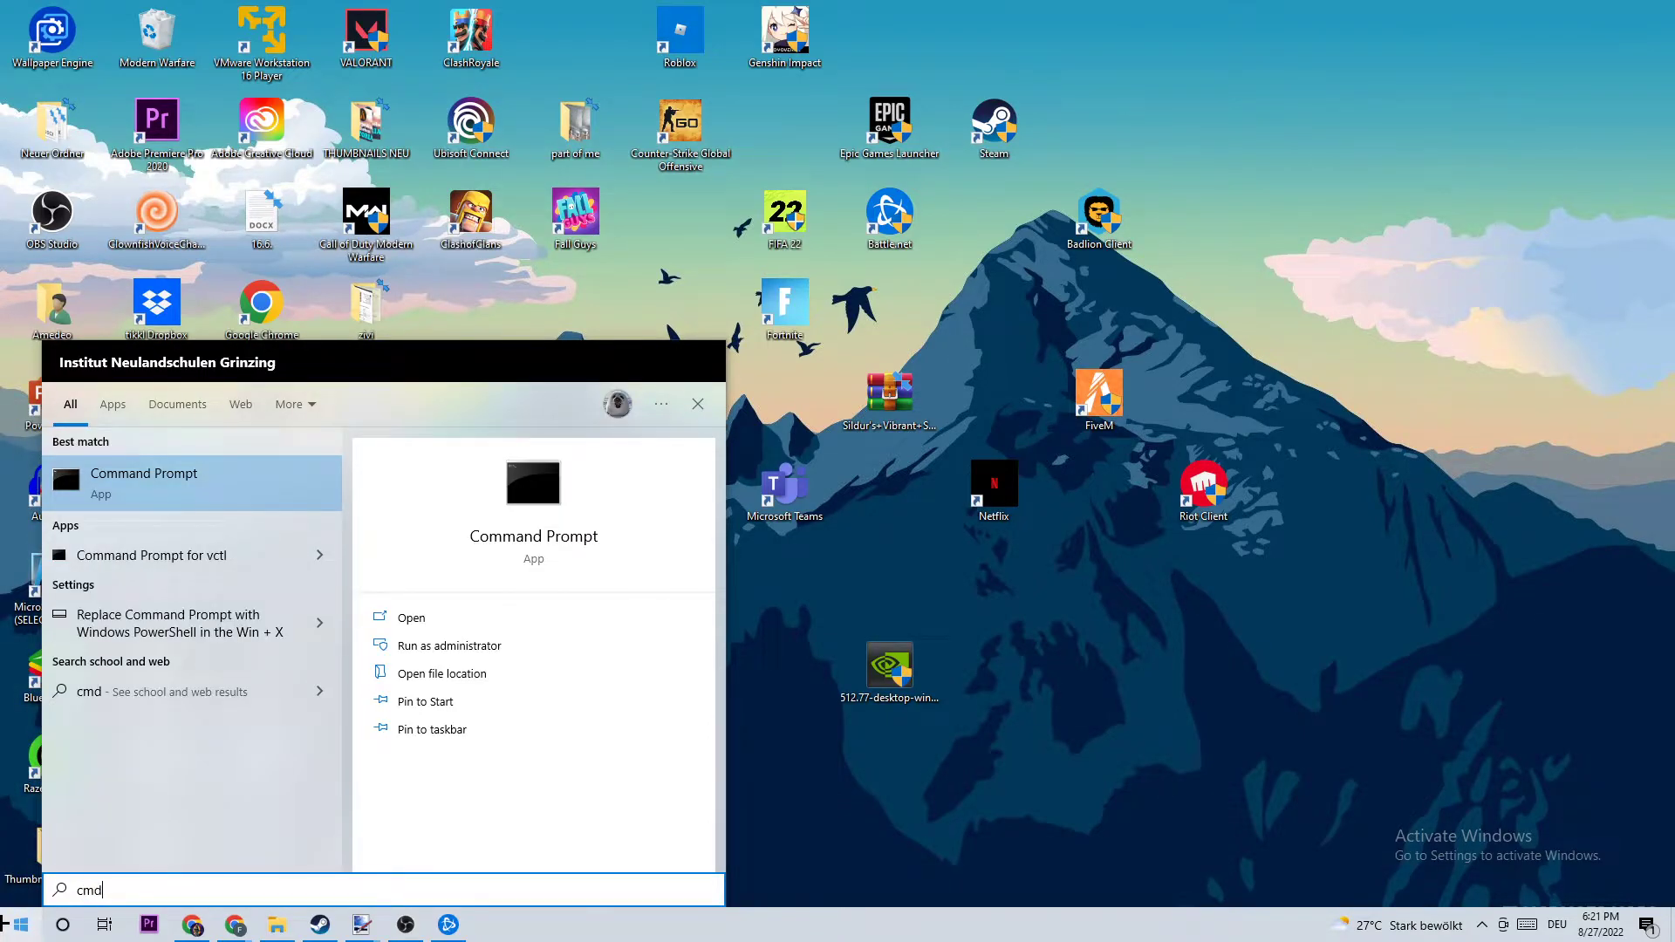
{"action": "left_click", "coordinate": [412, 618]}
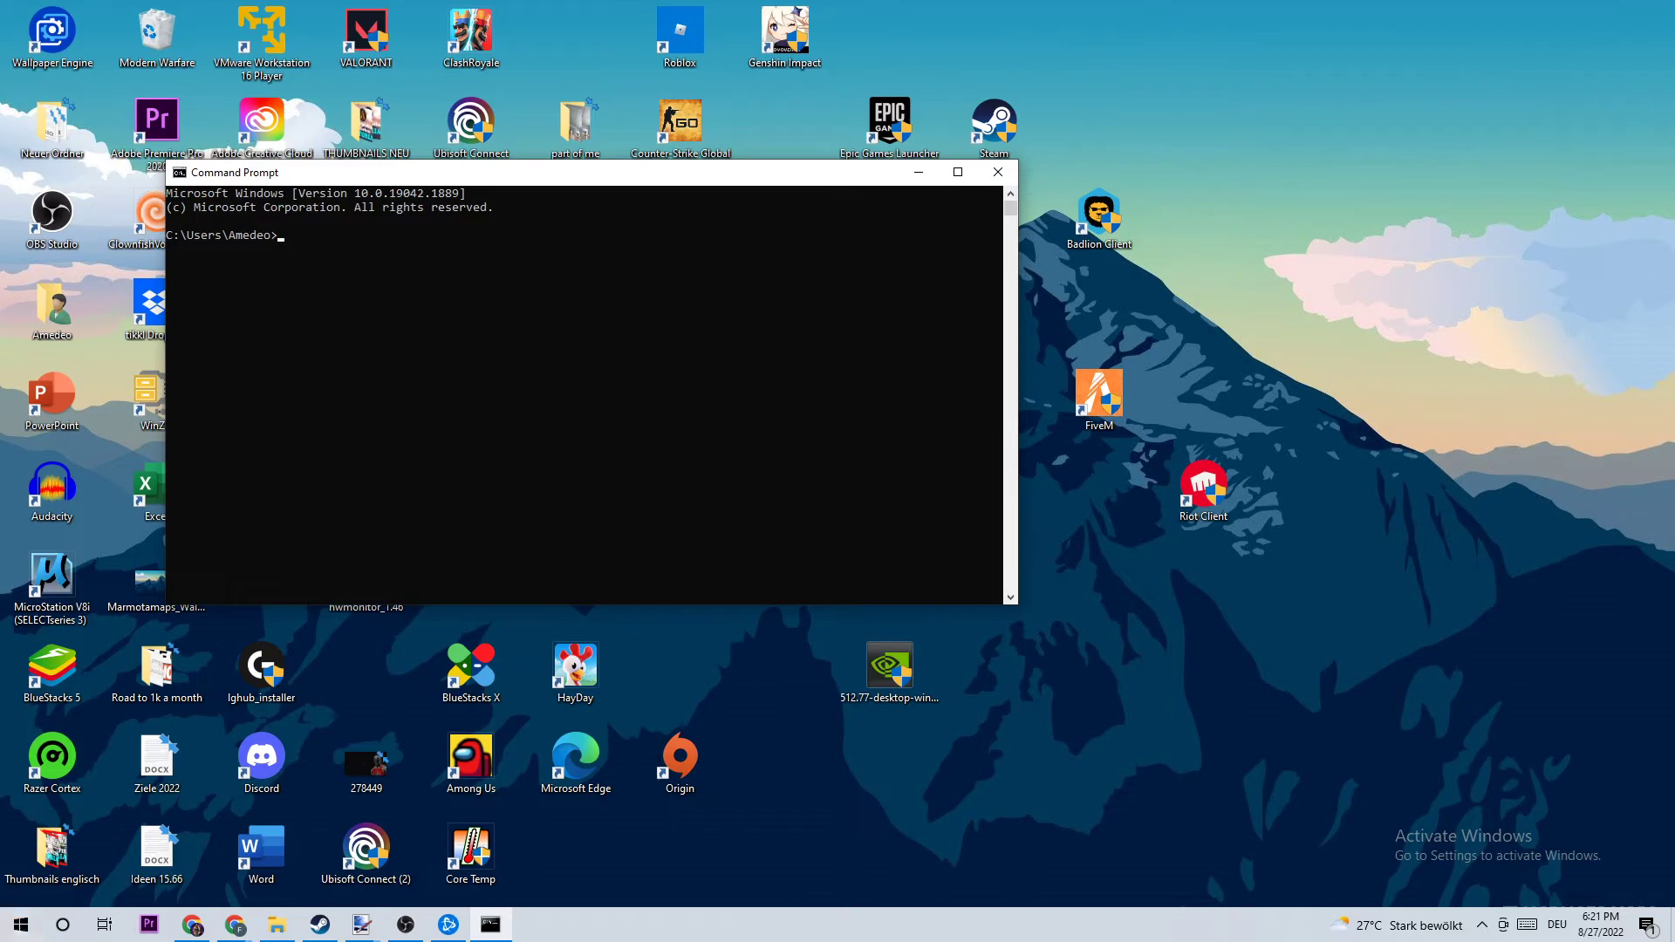
{"action": "left_click", "coordinate": [958, 173]}
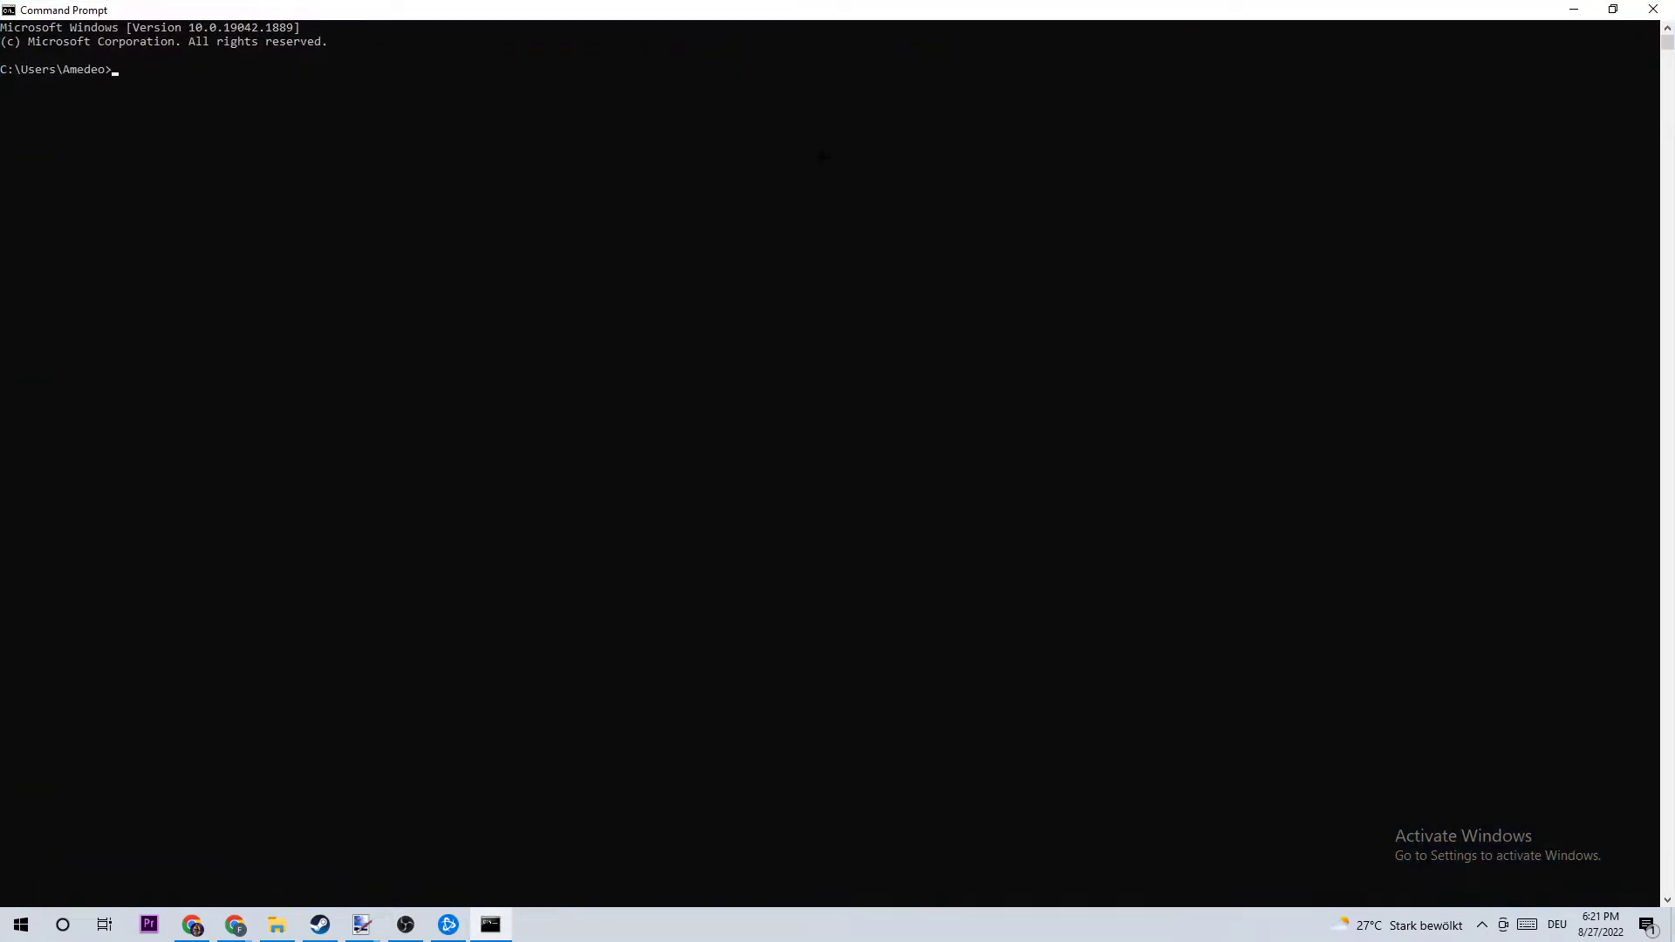
Step: Enter the ipconfig /flushdns command to flush the DNS cache
{"action": "type", "text": "ip"}
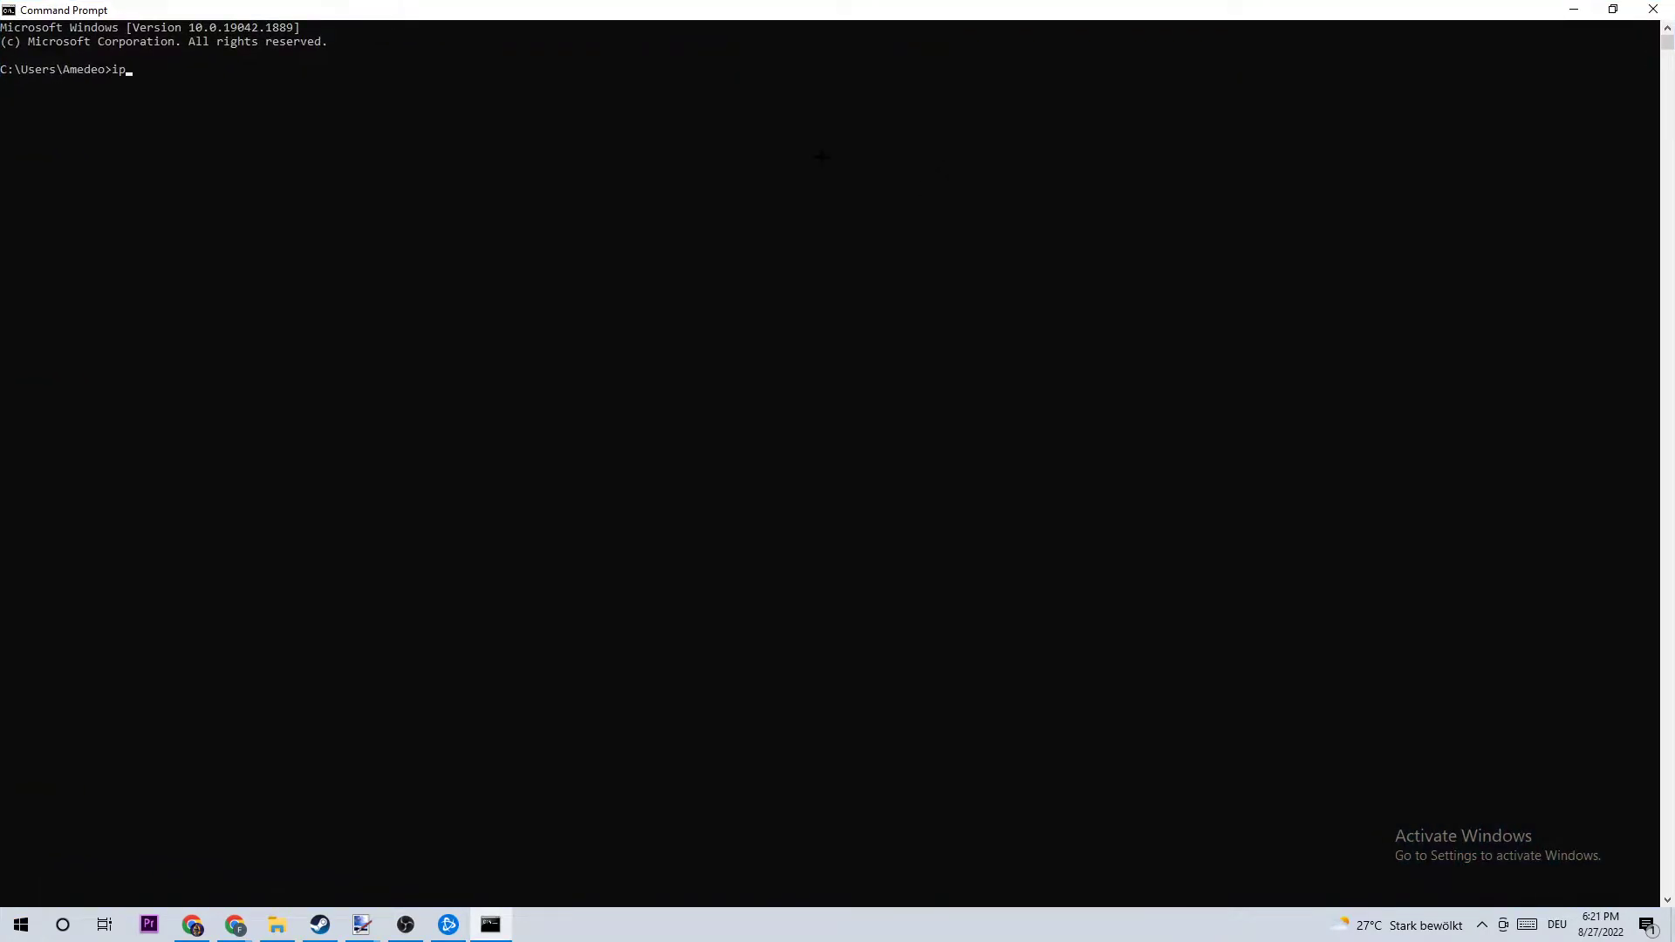
{"action": "type", "text": "config"}
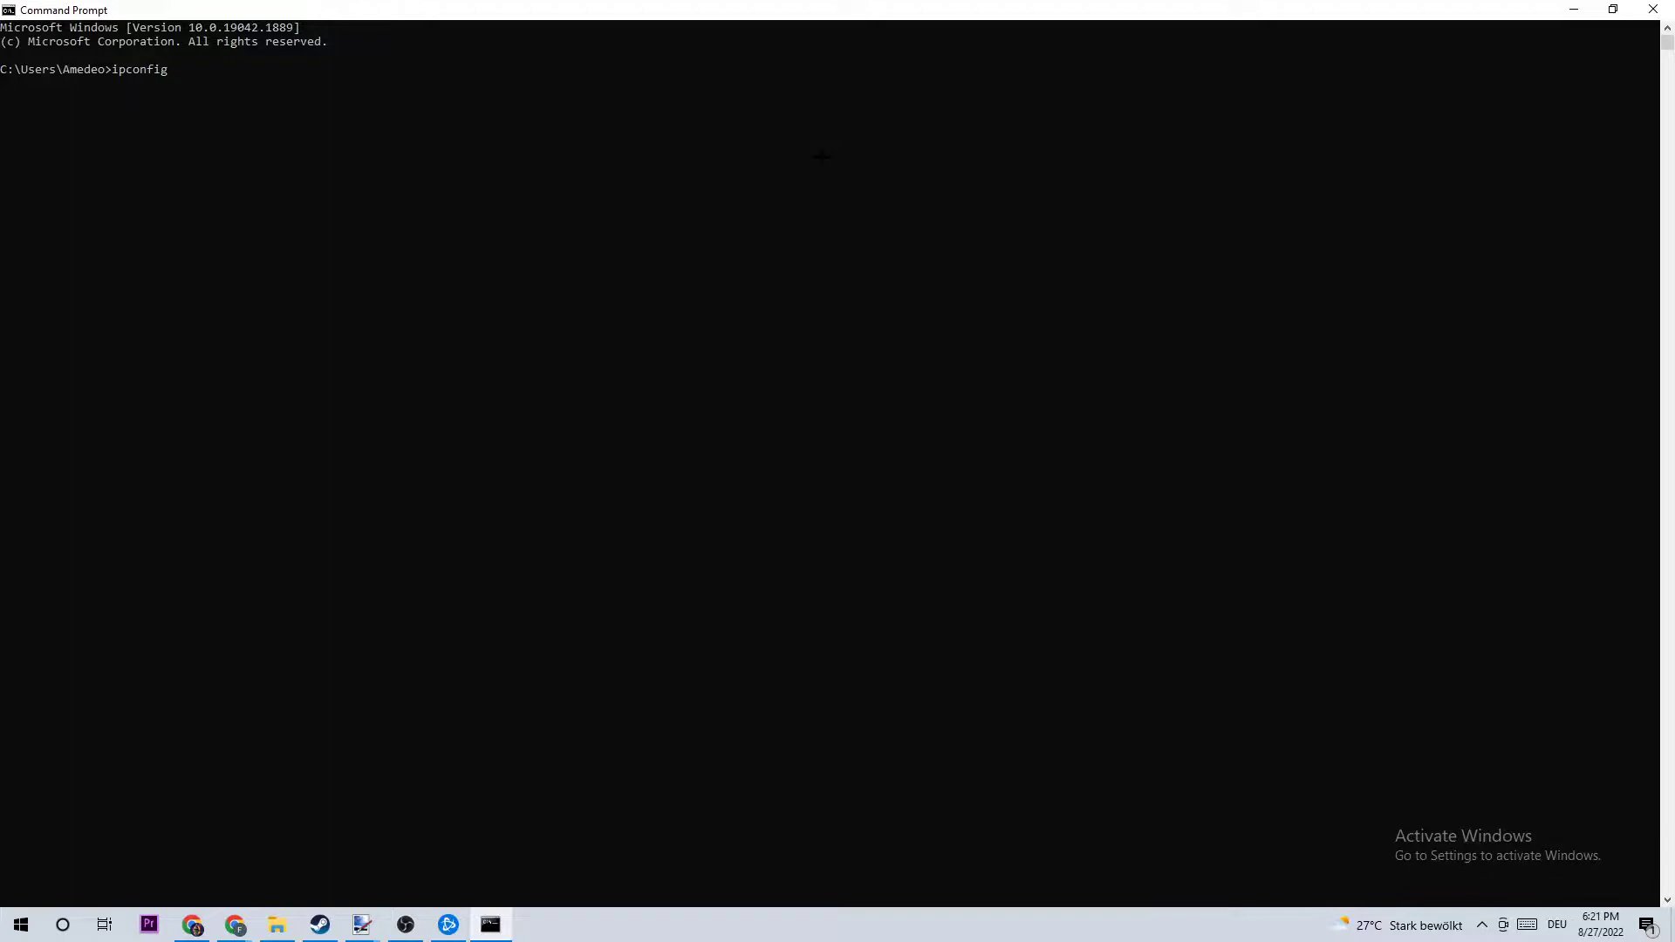
{"action": "type", "text": "/flushd"}
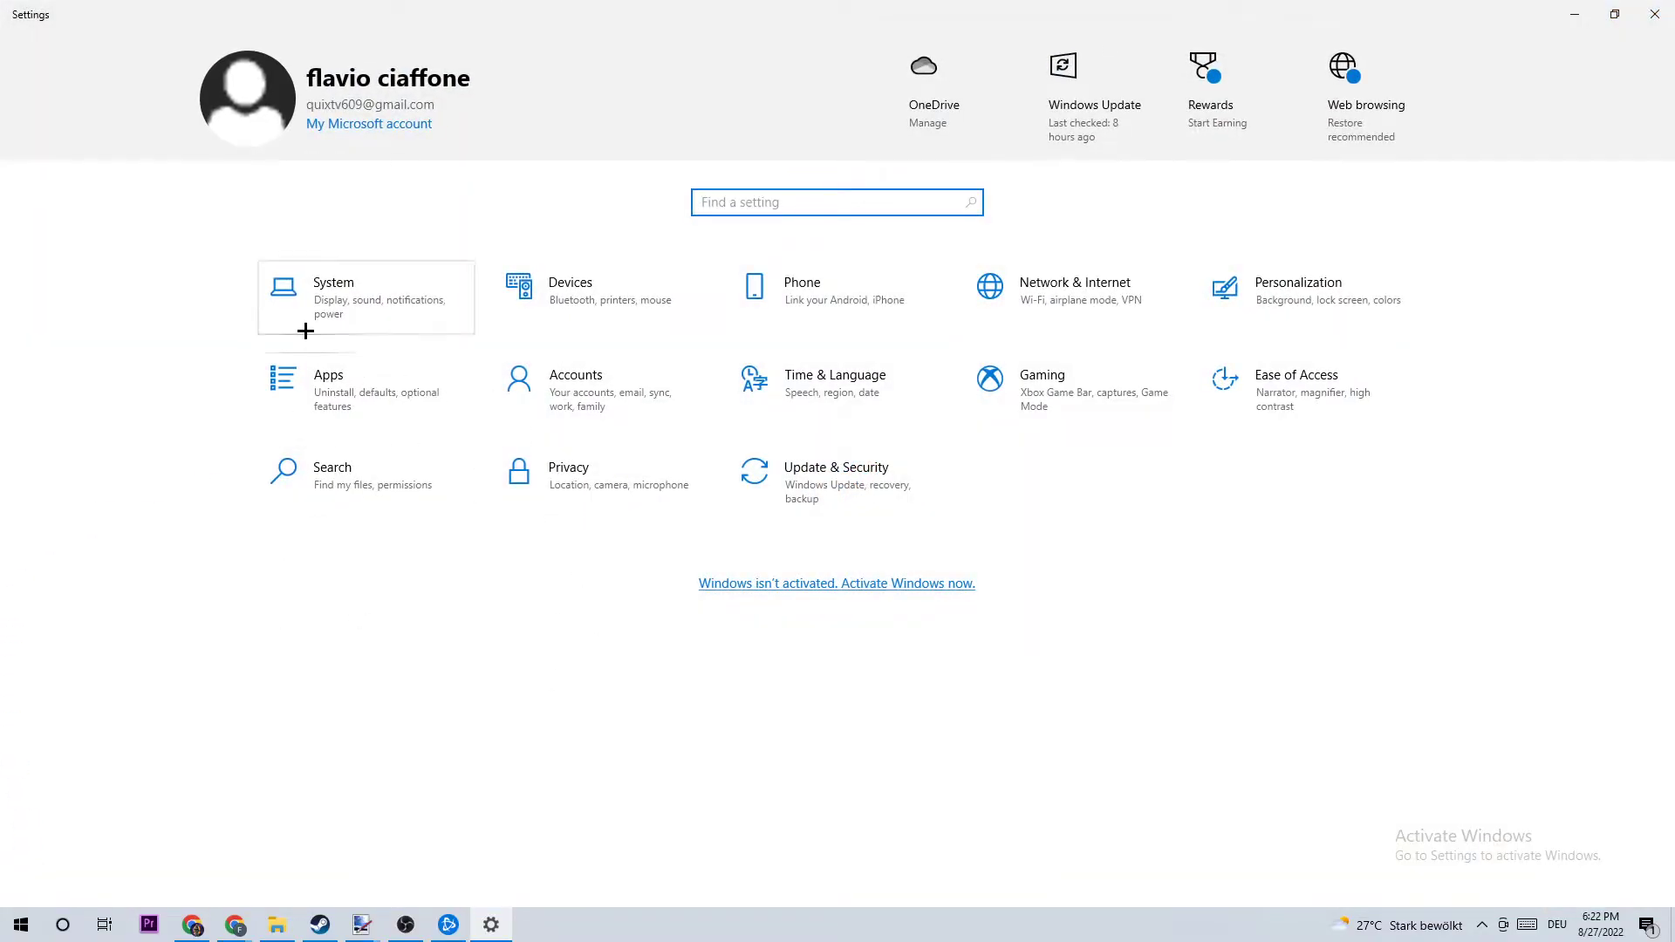
{"action": "mouse_move", "coordinate": [1079, 284]}
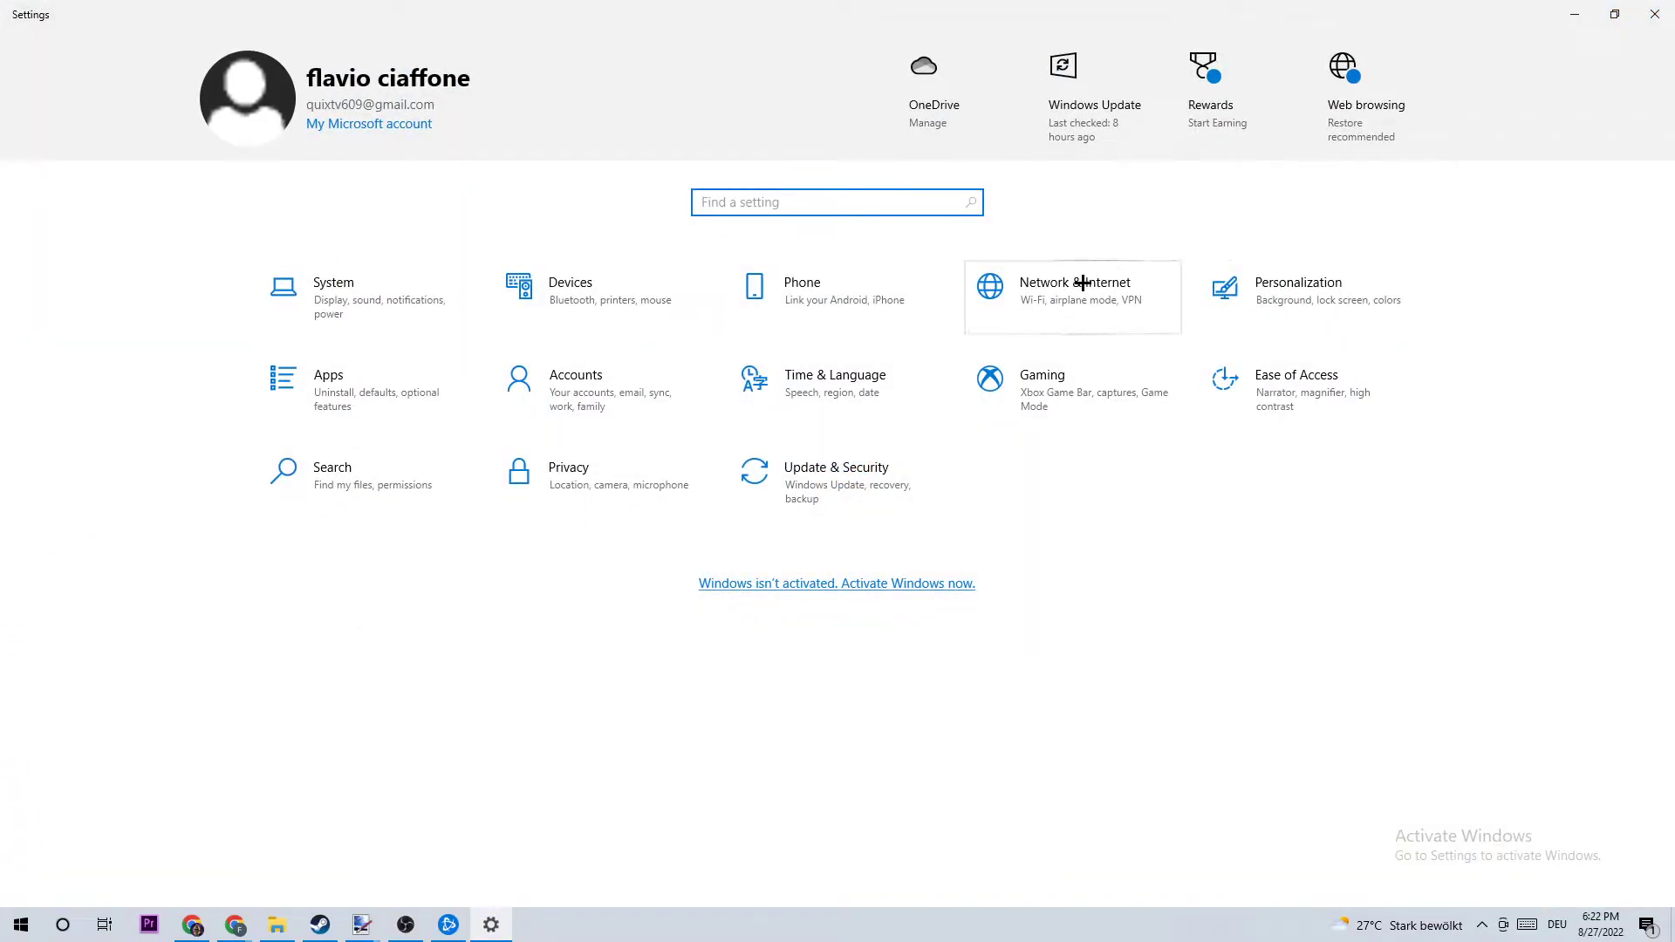
Step: Go to Network & Internet status and bring up the Network and Sharing Center
{"action": "left_click", "coordinate": [1072, 288]}
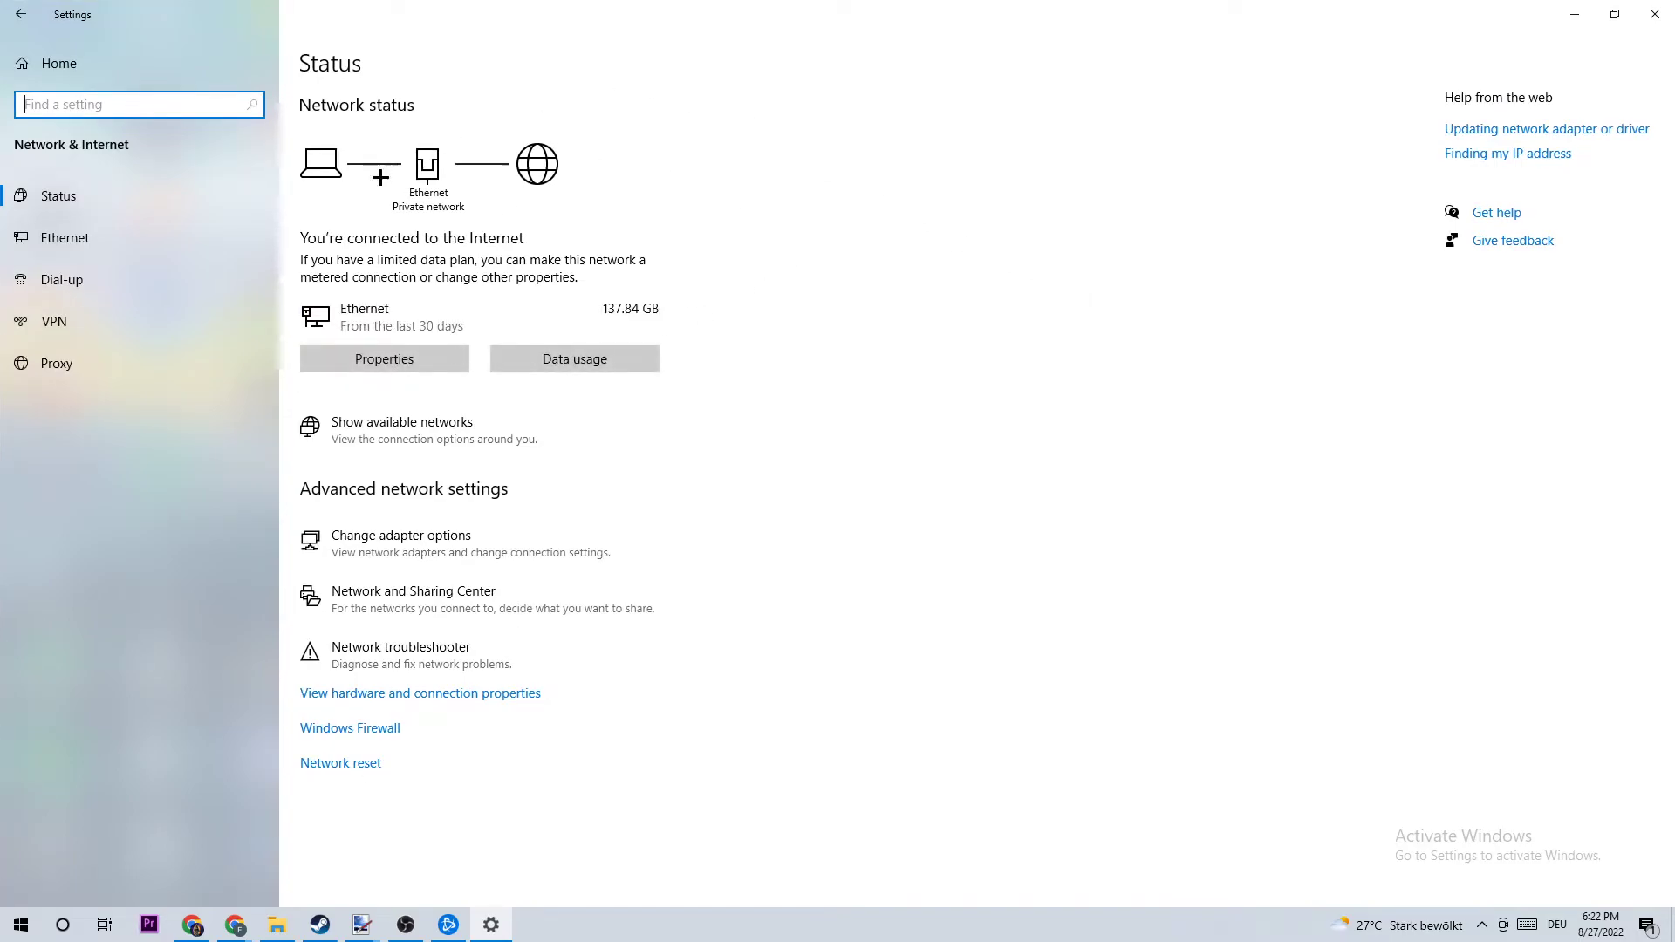
{"action": "mouse_move", "coordinate": [403, 616]}
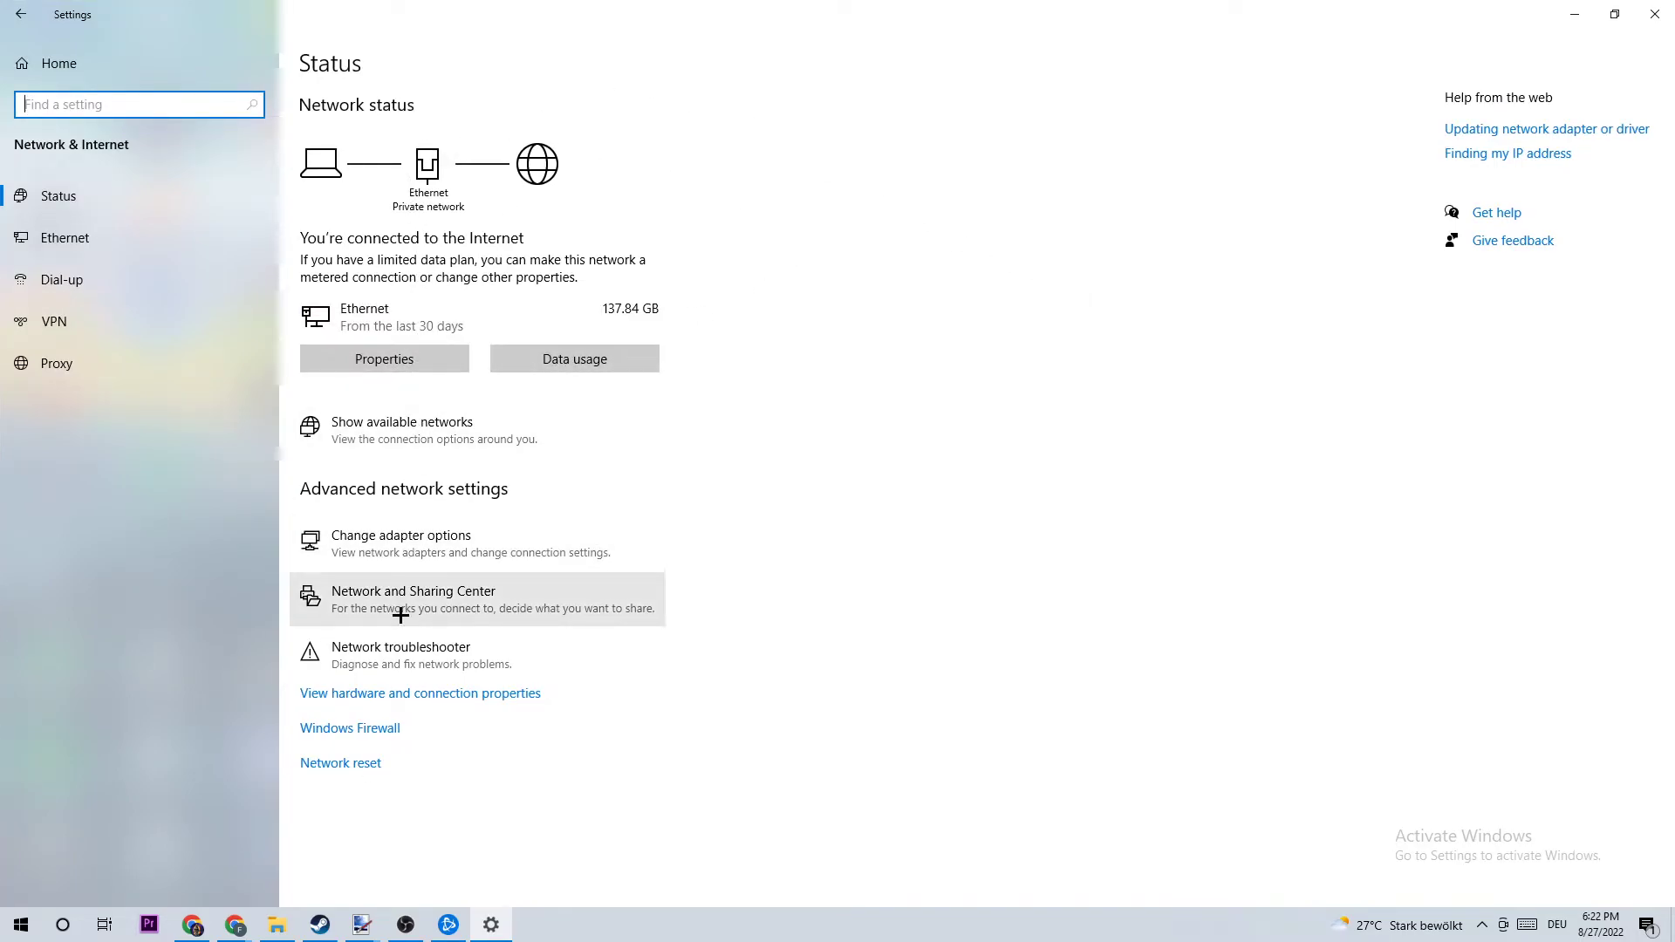
{"action": "left_click", "coordinate": [412, 599]}
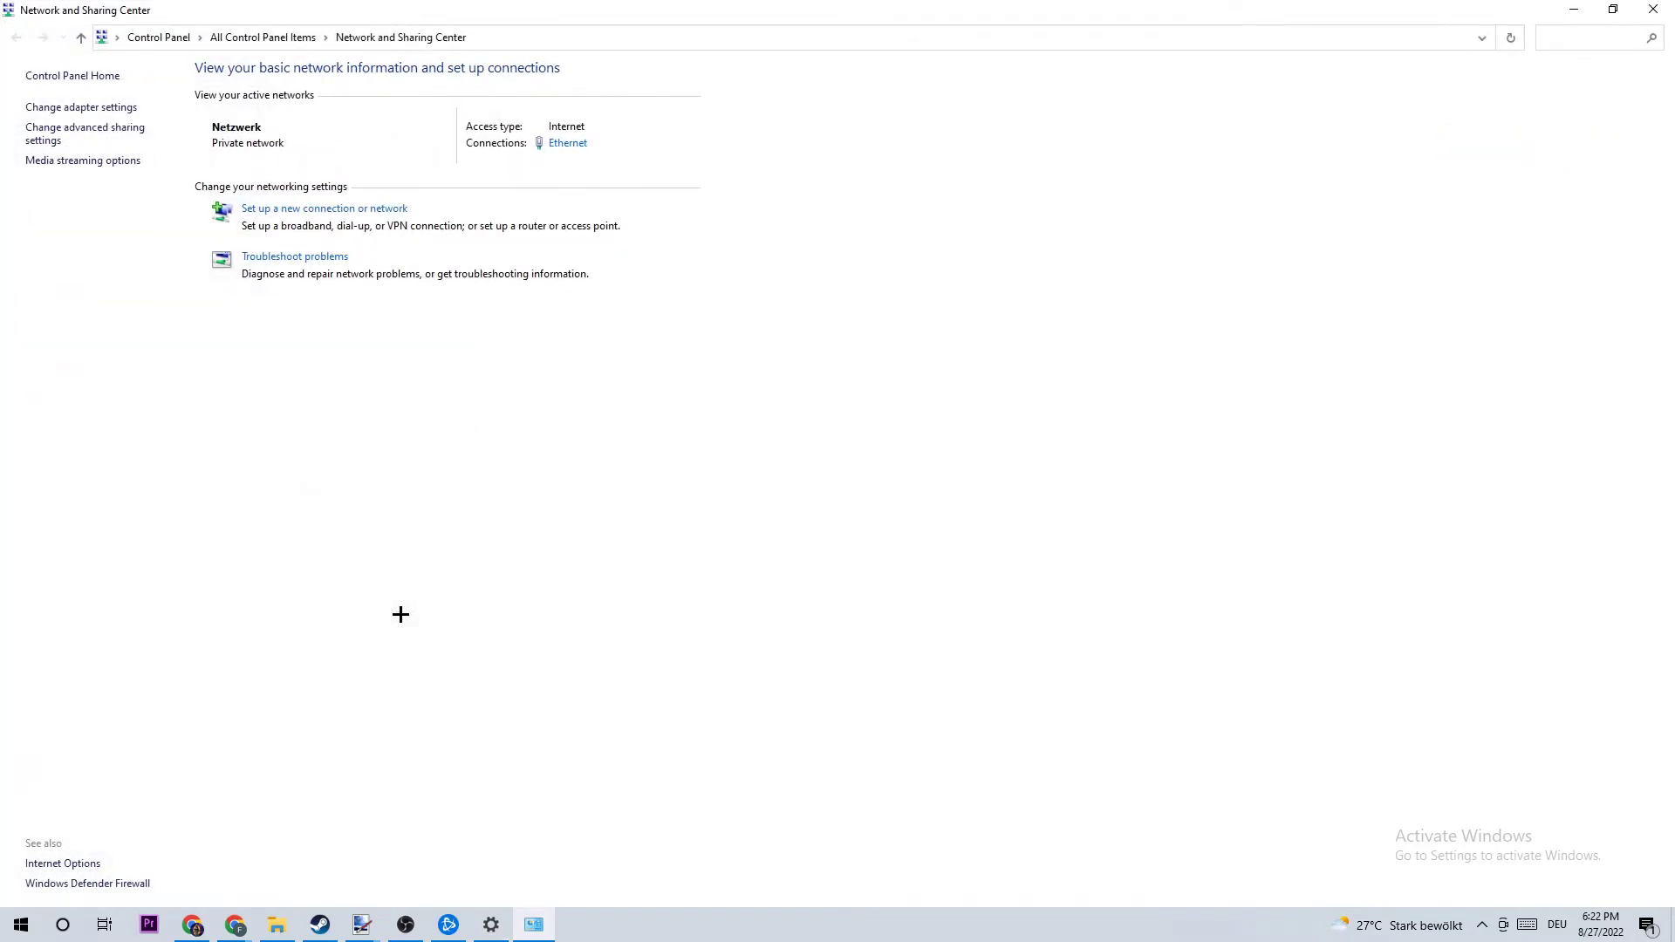
{"action": "mouse_move", "coordinate": [81, 106]}
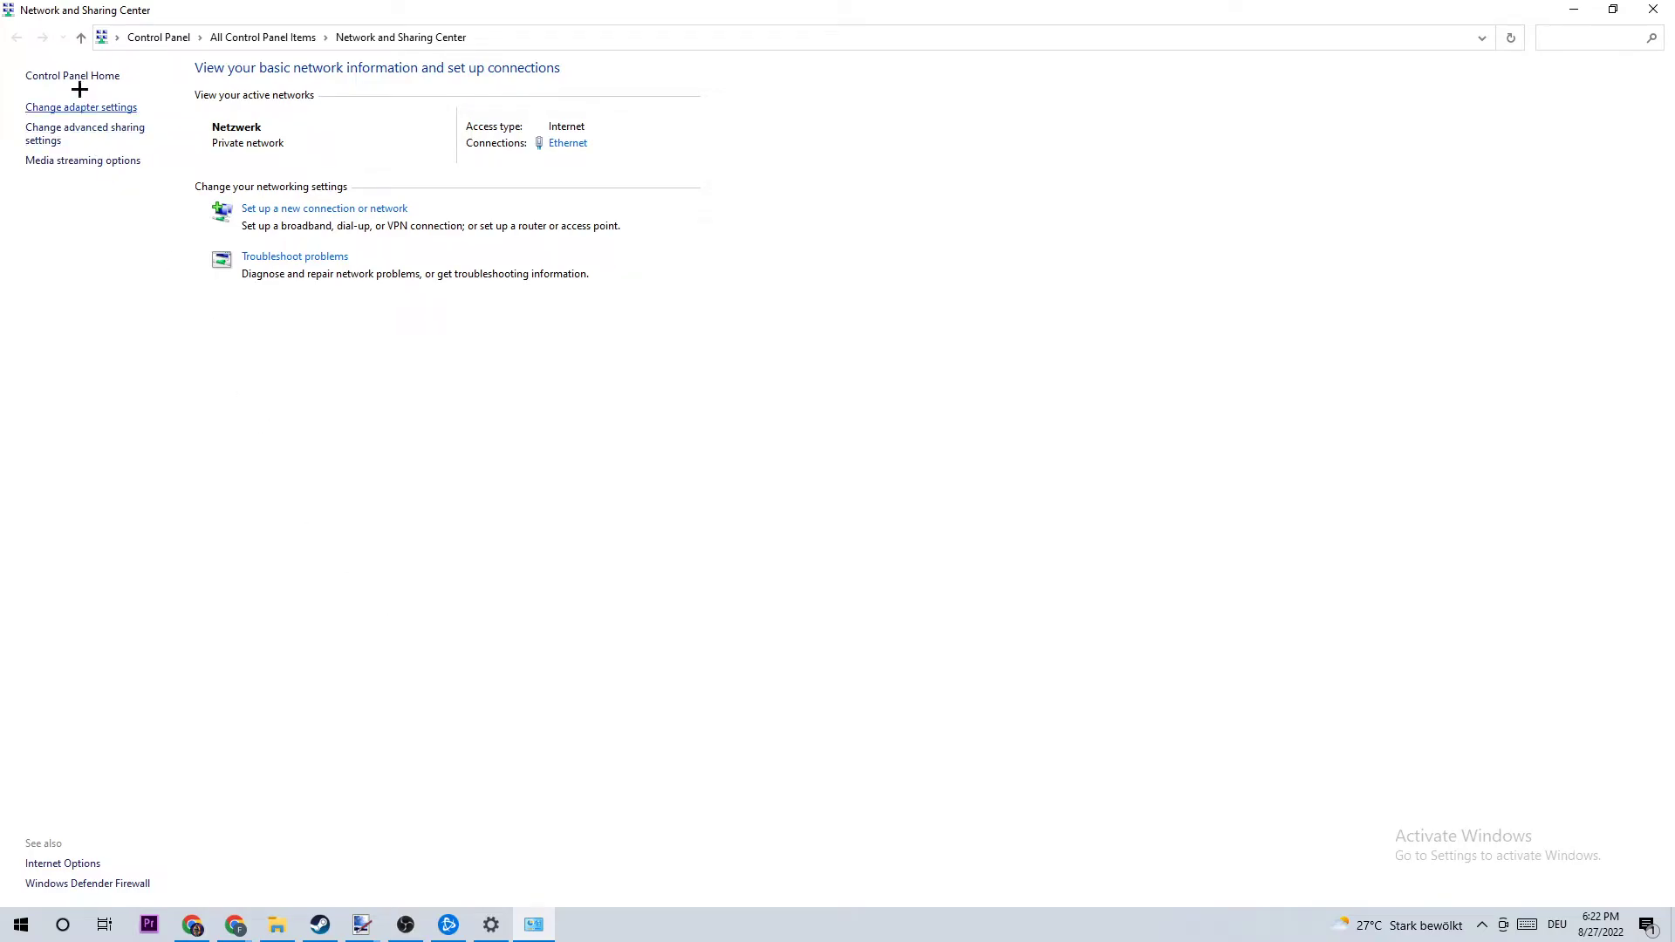
{"action": "mouse_move", "coordinate": [31, 92]}
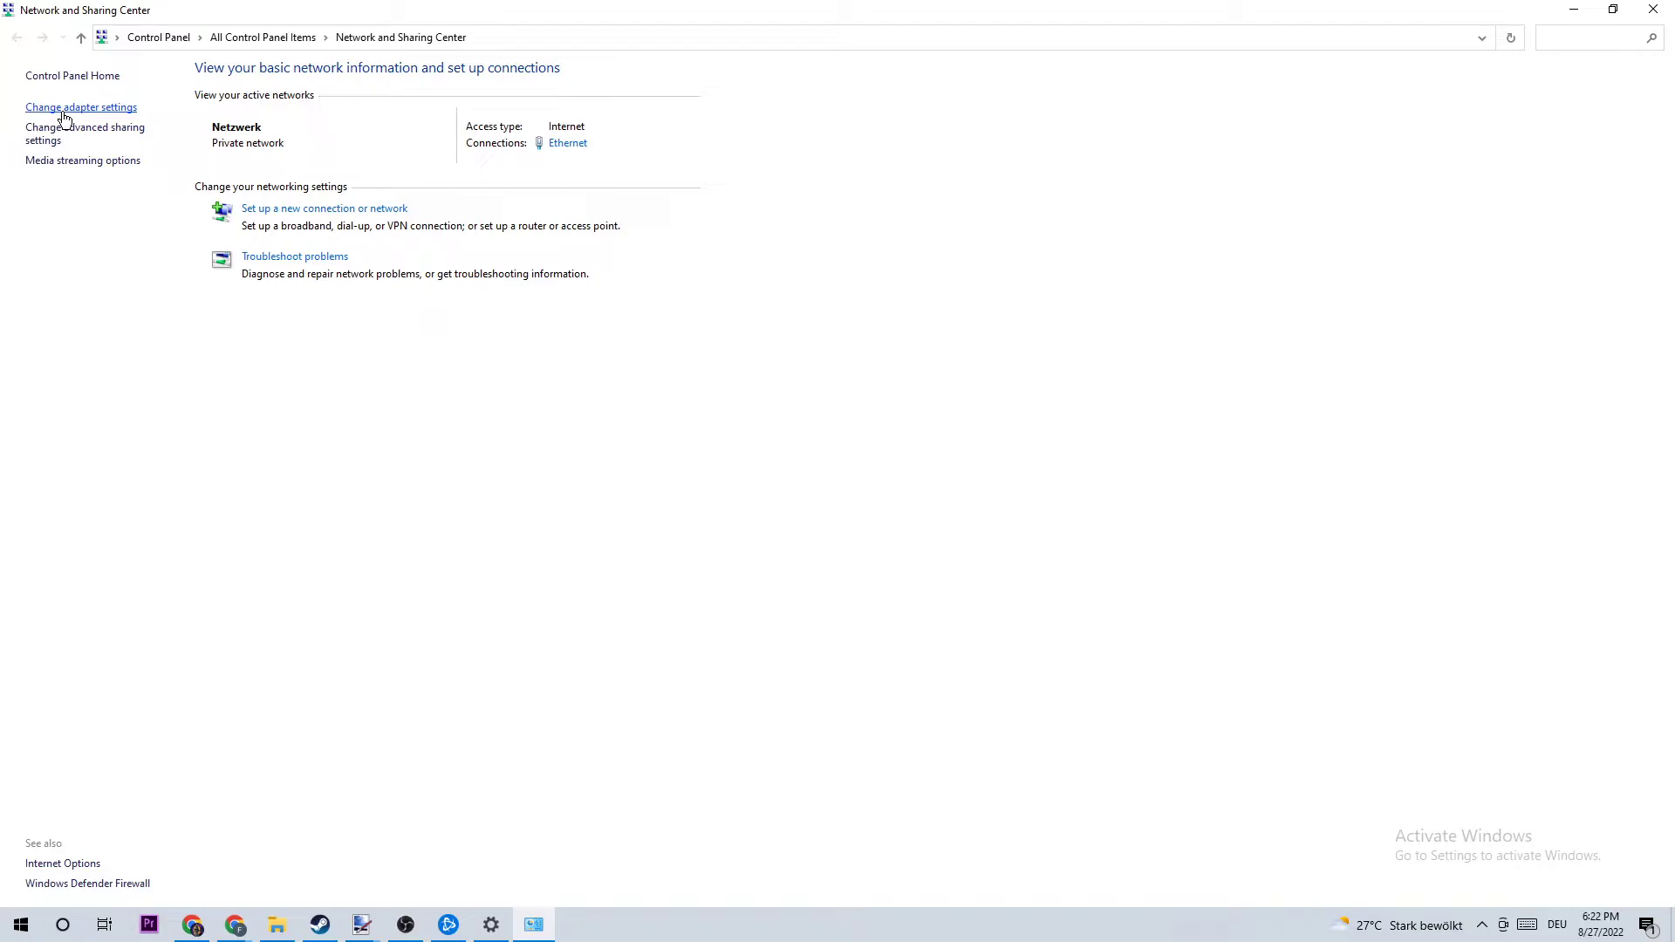
Step: Show the Network Connections list with Ethernet and the two VMware adapters
{"action": "left_click", "coordinate": [80, 106]}
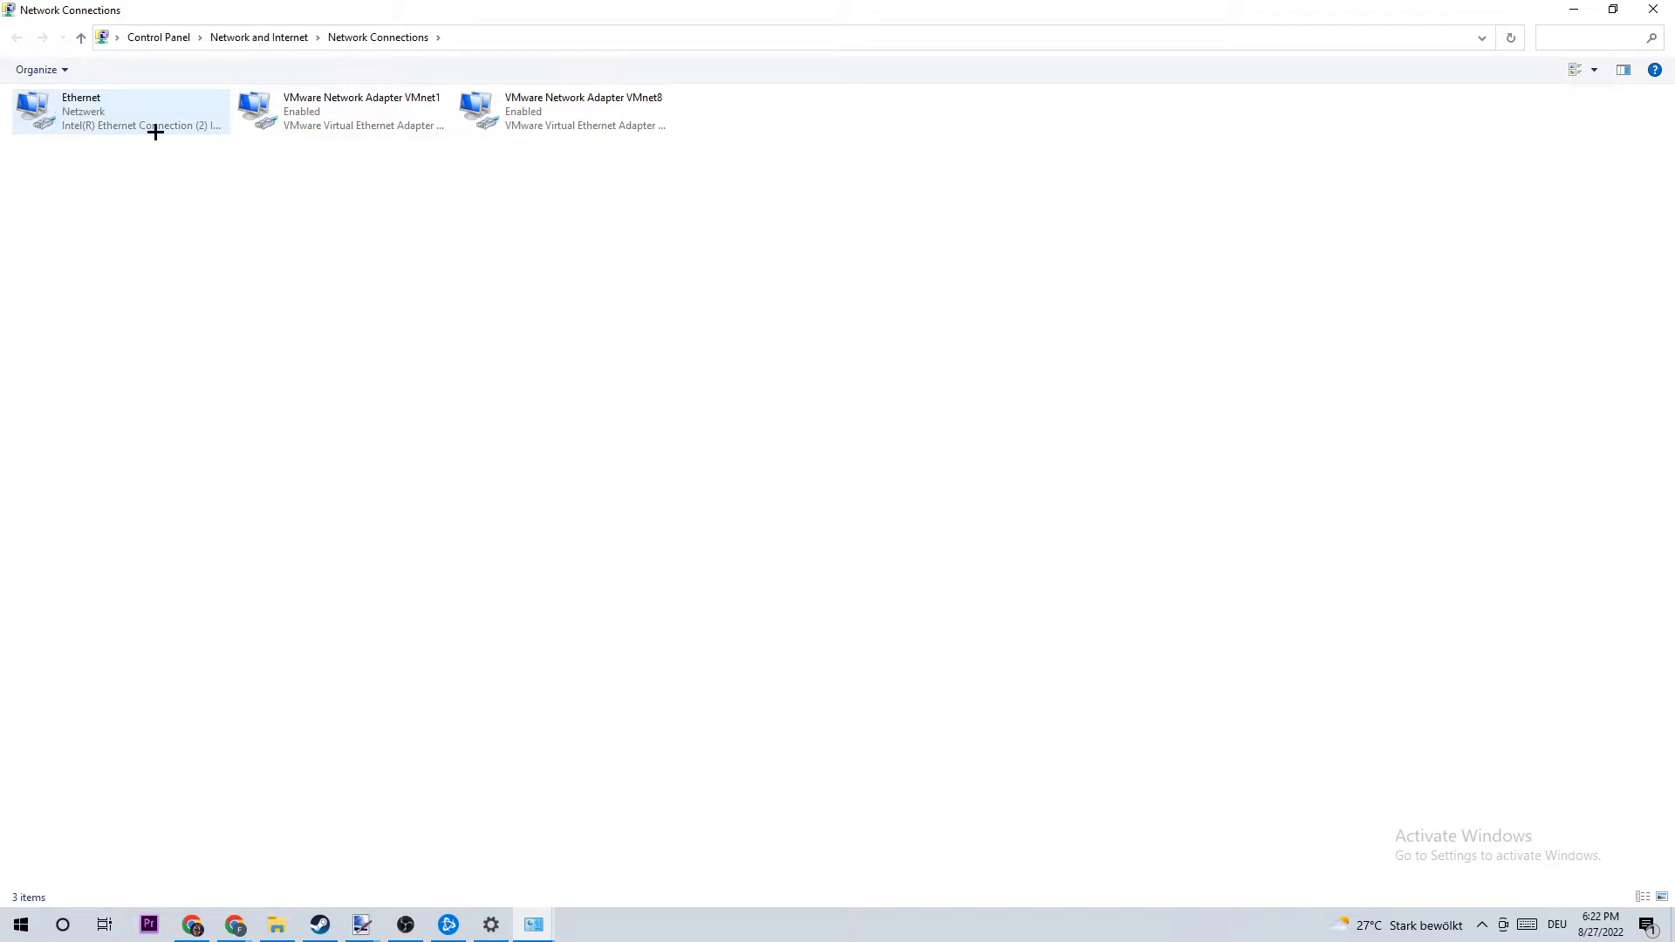
{"action": "mouse_move", "coordinate": [140, 122]}
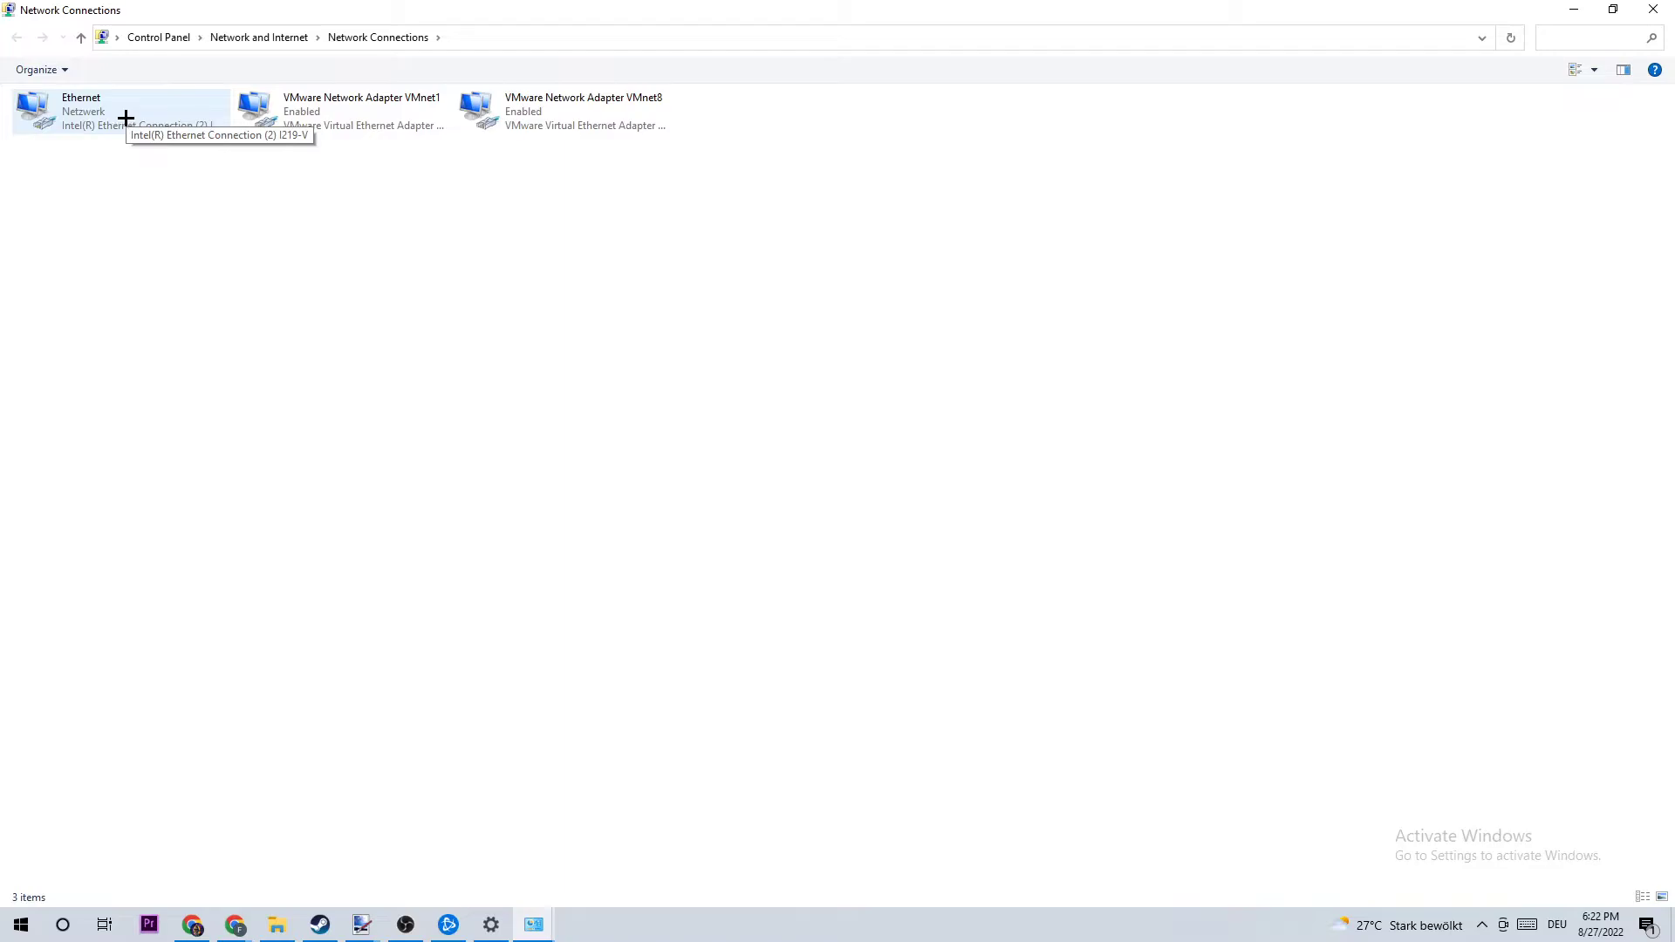
Step: Select the Ethernet adapter, disable it, then enable it again
{"action": "left_click", "coordinate": [117, 110]}
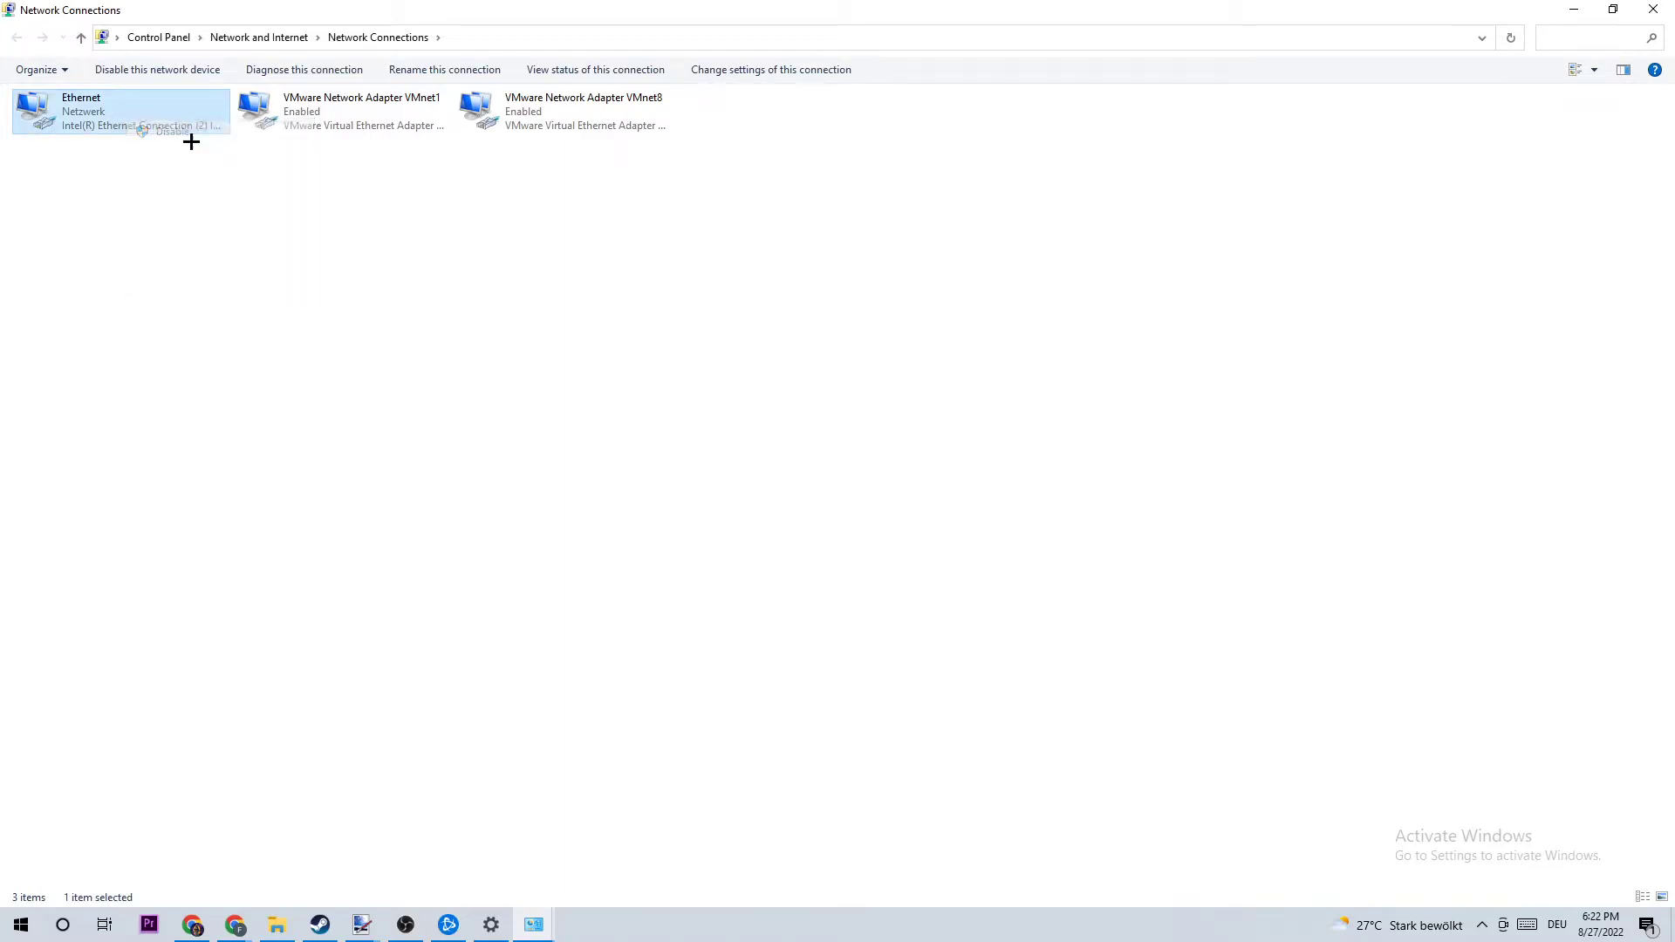
{"action": "left_click", "coordinate": [155, 70]}
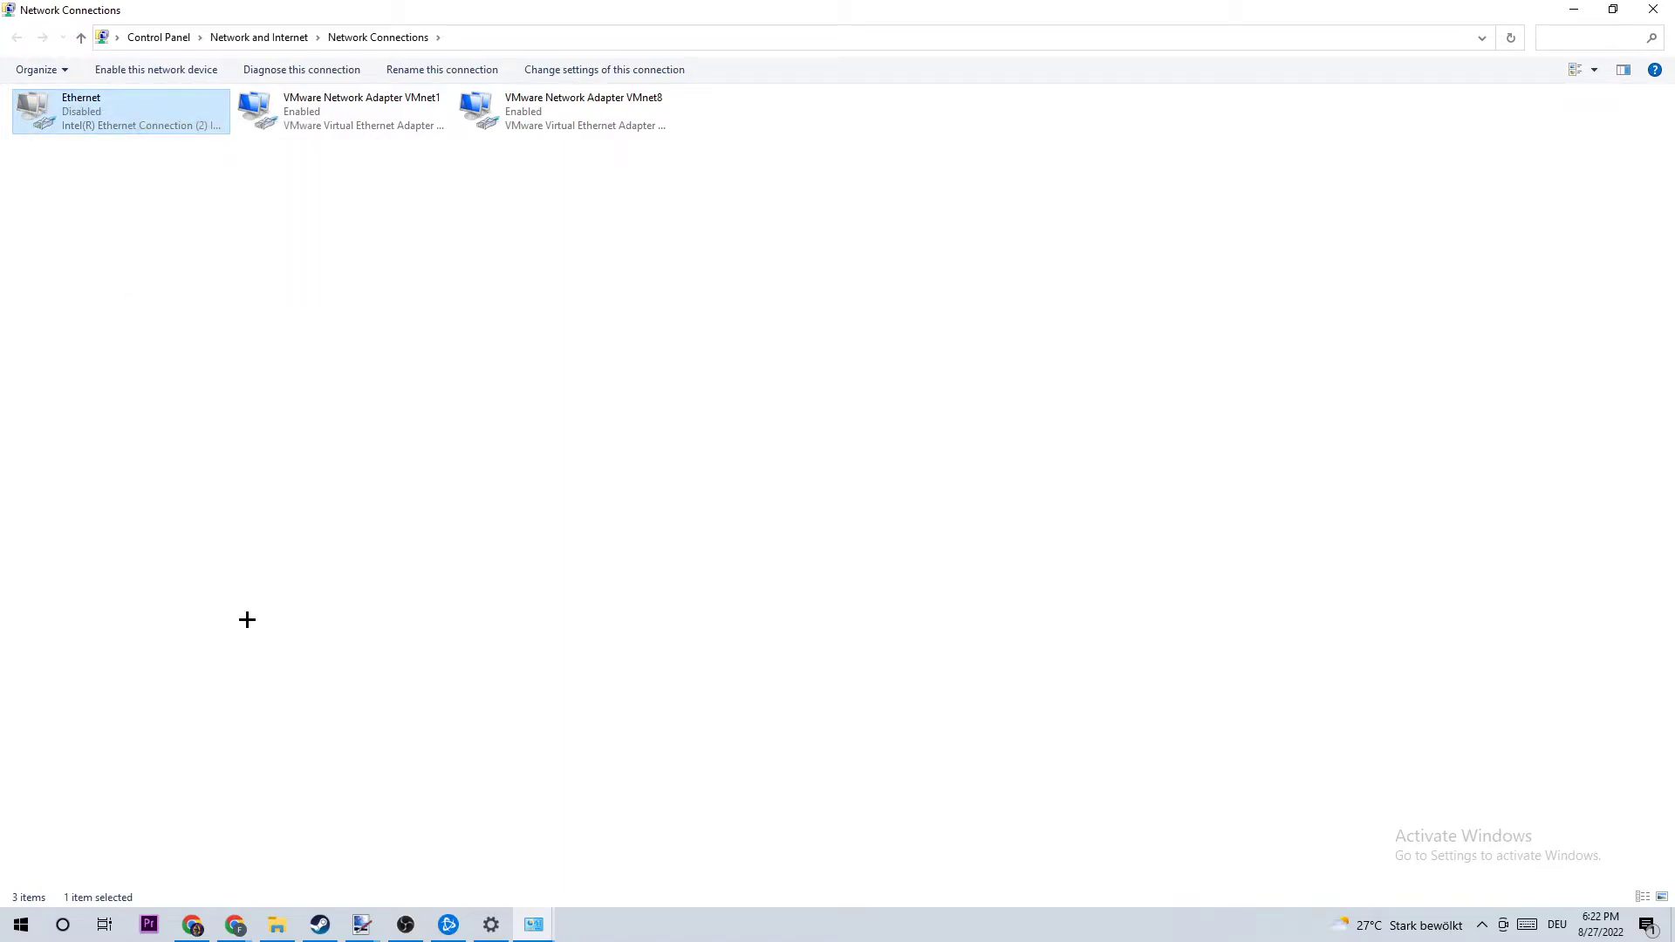
{"action": "left_click", "coordinate": [155, 70]}
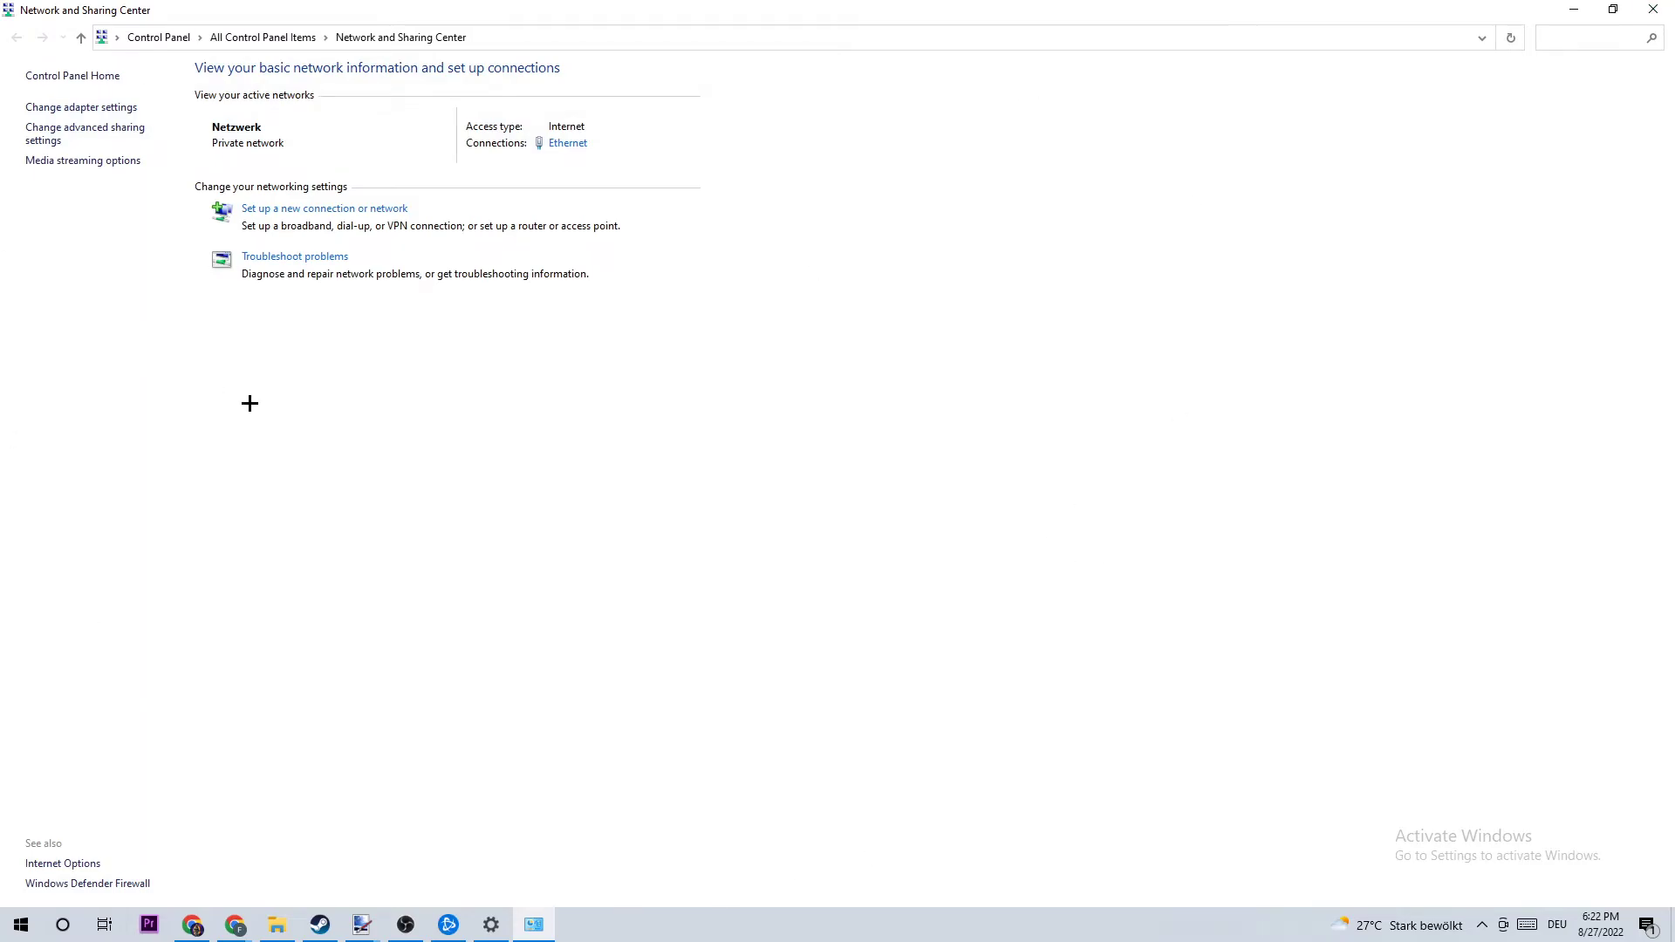
{"action": "mouse_move", "coordinate": [244, 389]}
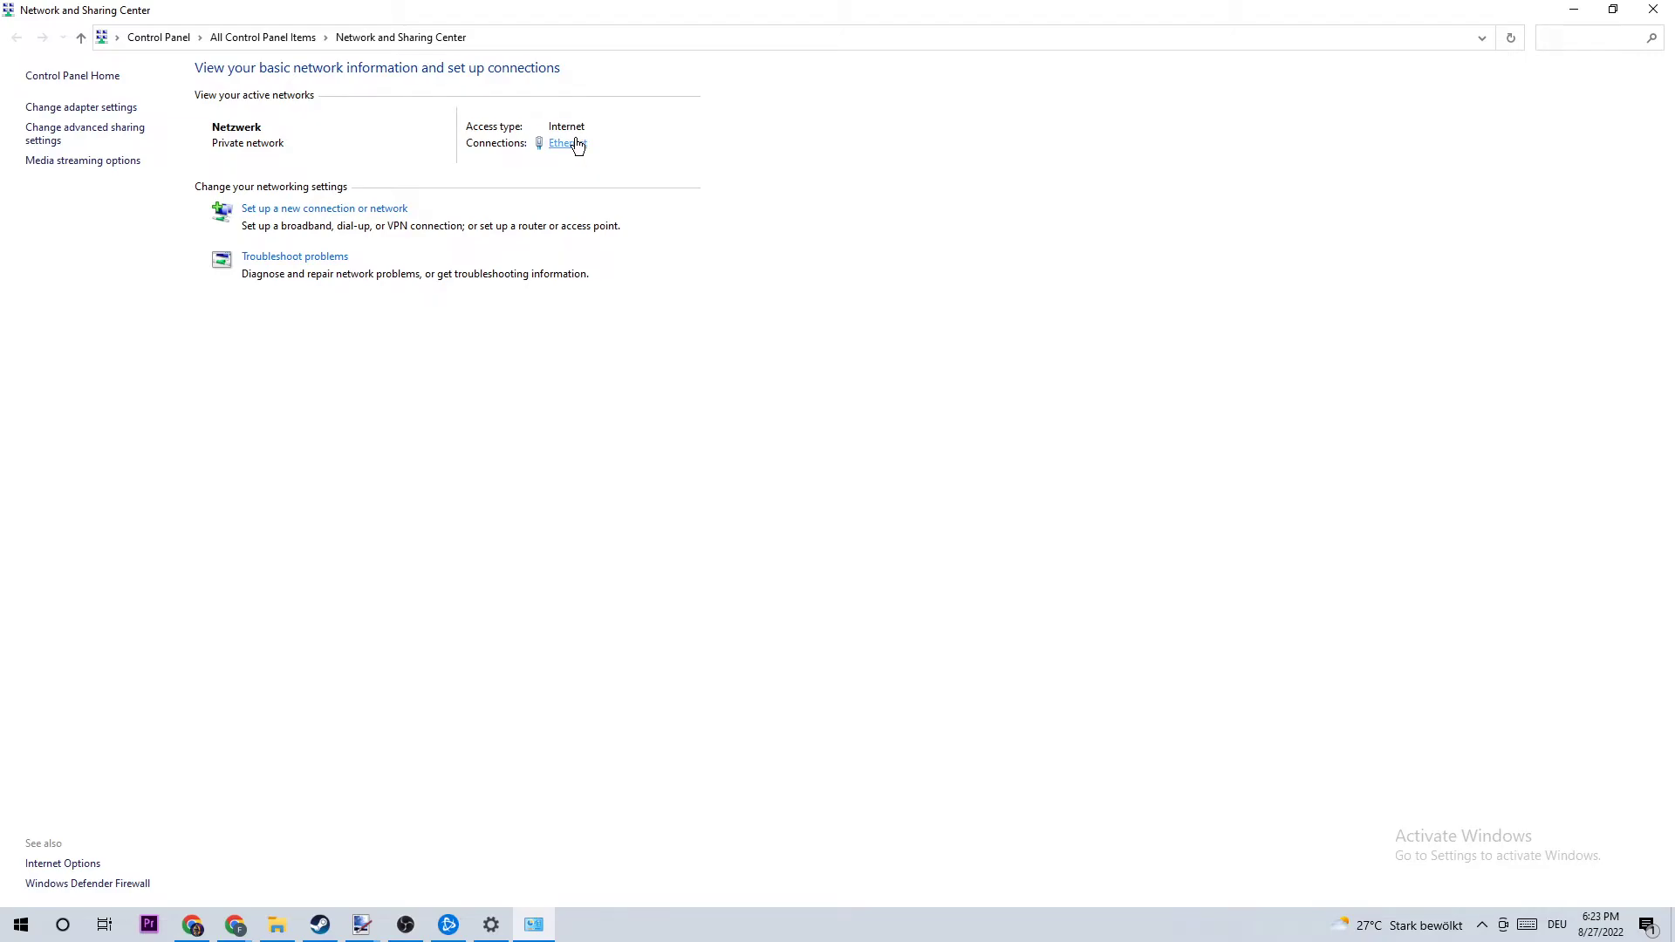
Step: Bring up the Ethernet Status dialog and its connection properties
{"action": "left_click", "coordinate": [567, 143]}
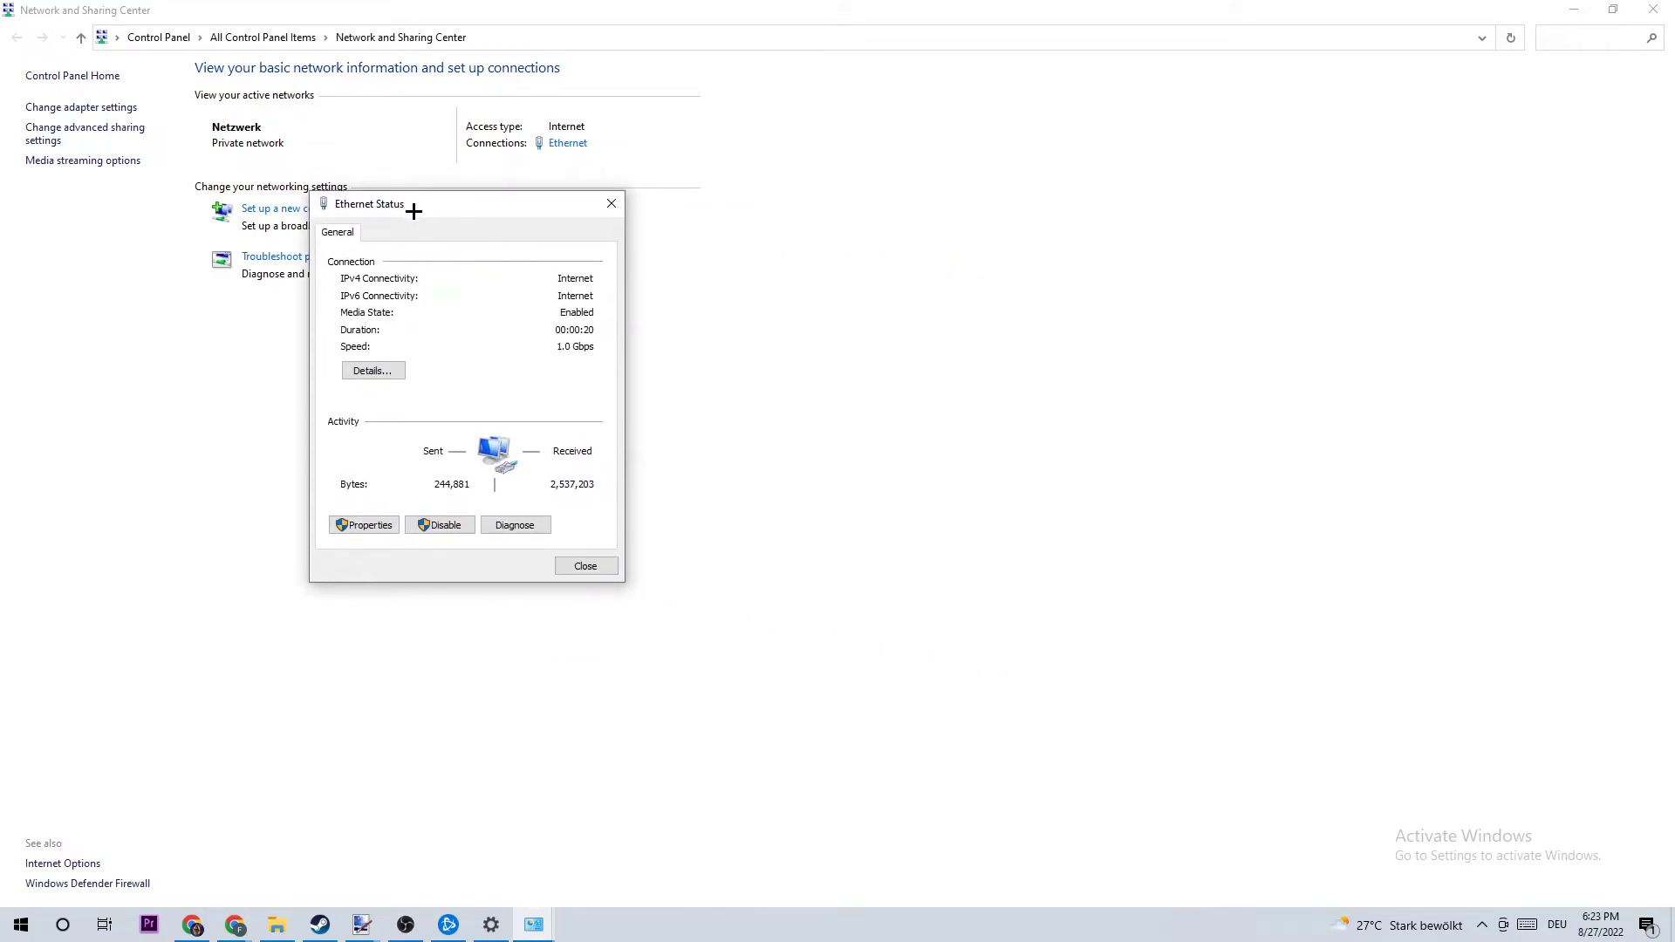
{"action": "mouse_move", "coordinate": [363, 526]}
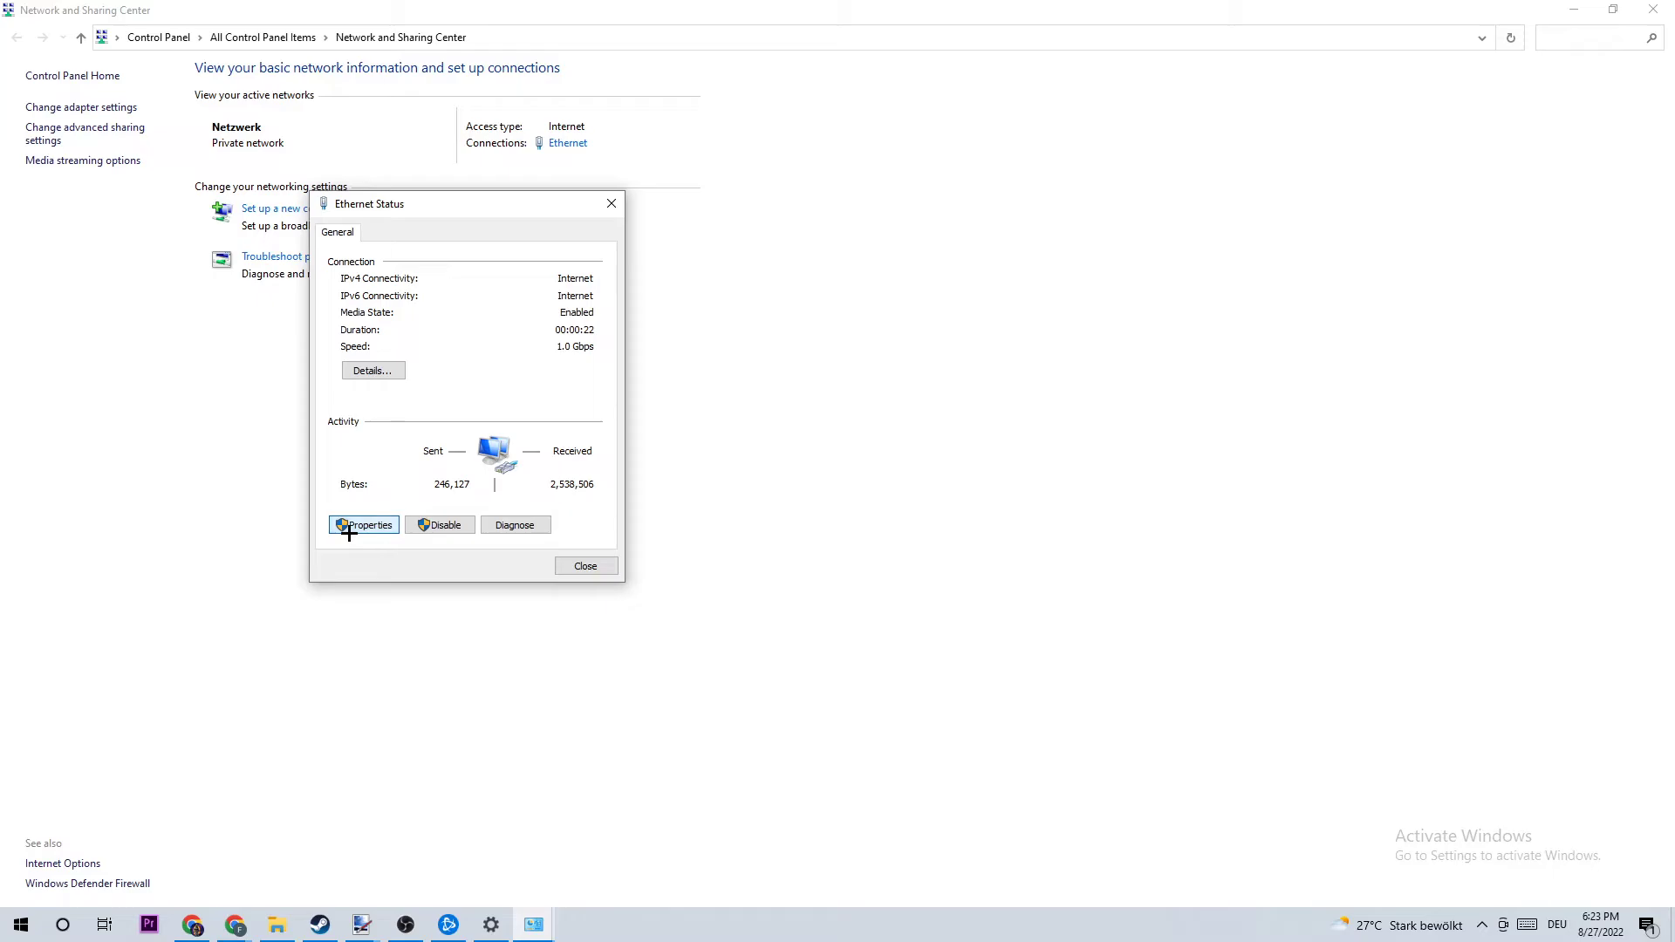
{"action": "left_click", "coordinate": [363, 525]}
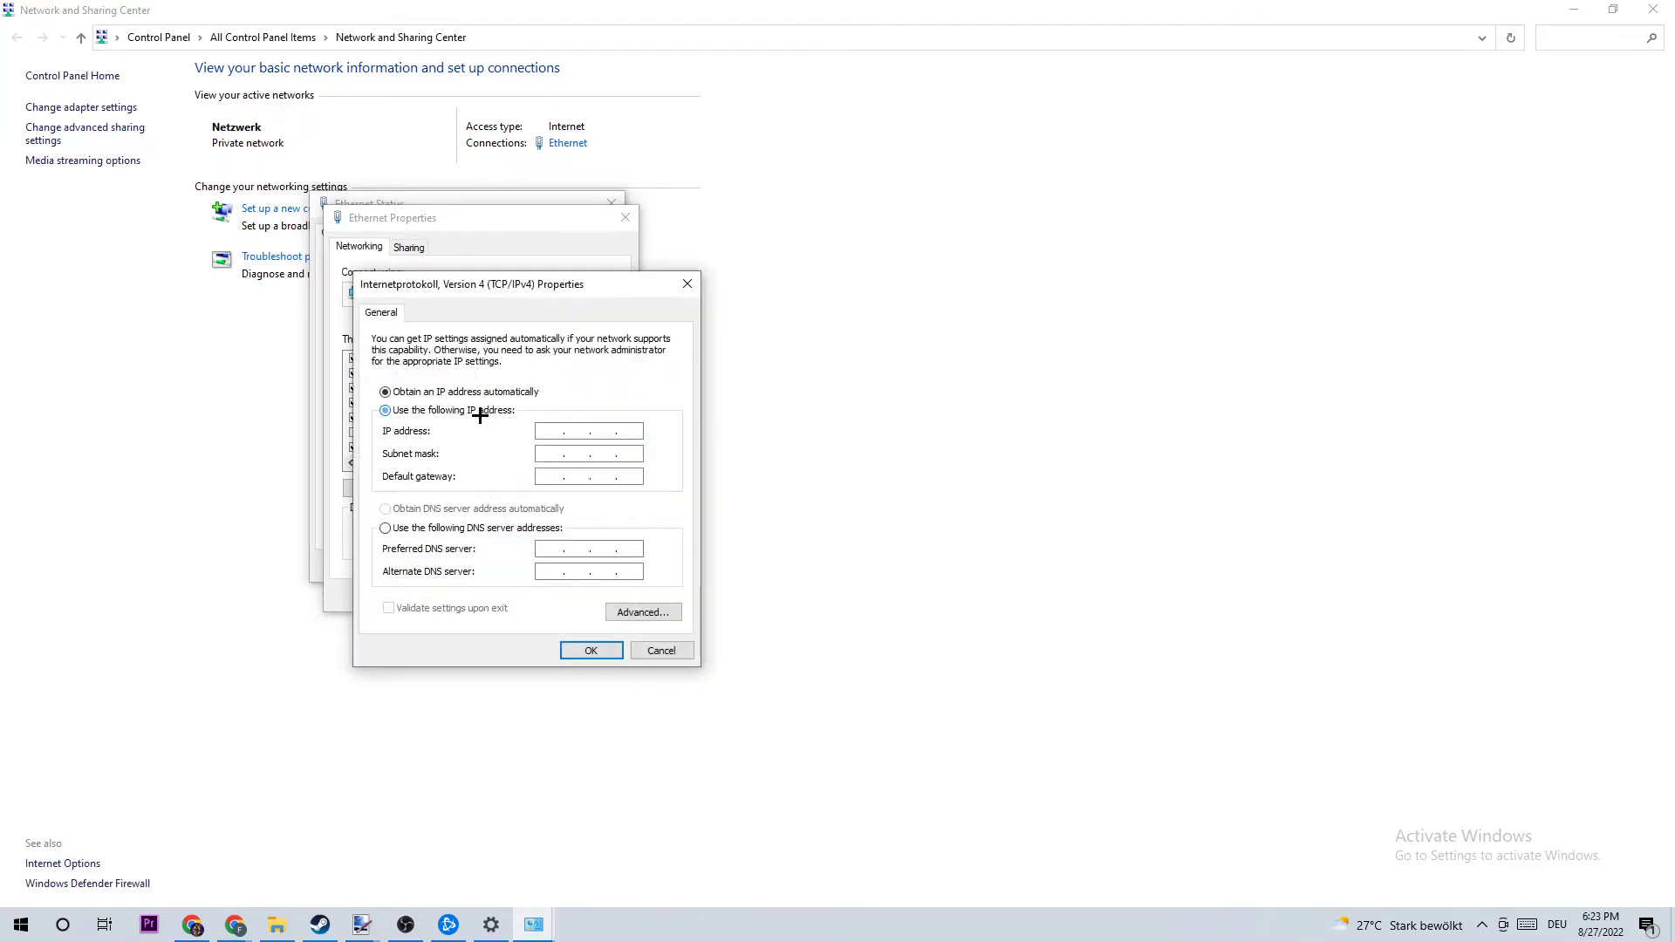
Step: Apply the manually specified IPv4 DNS servers and dismiss the missing-IP warning
{"action": "left_click_drag", "start_coordinate": [471, 283], "coordinate": [895, 42]}
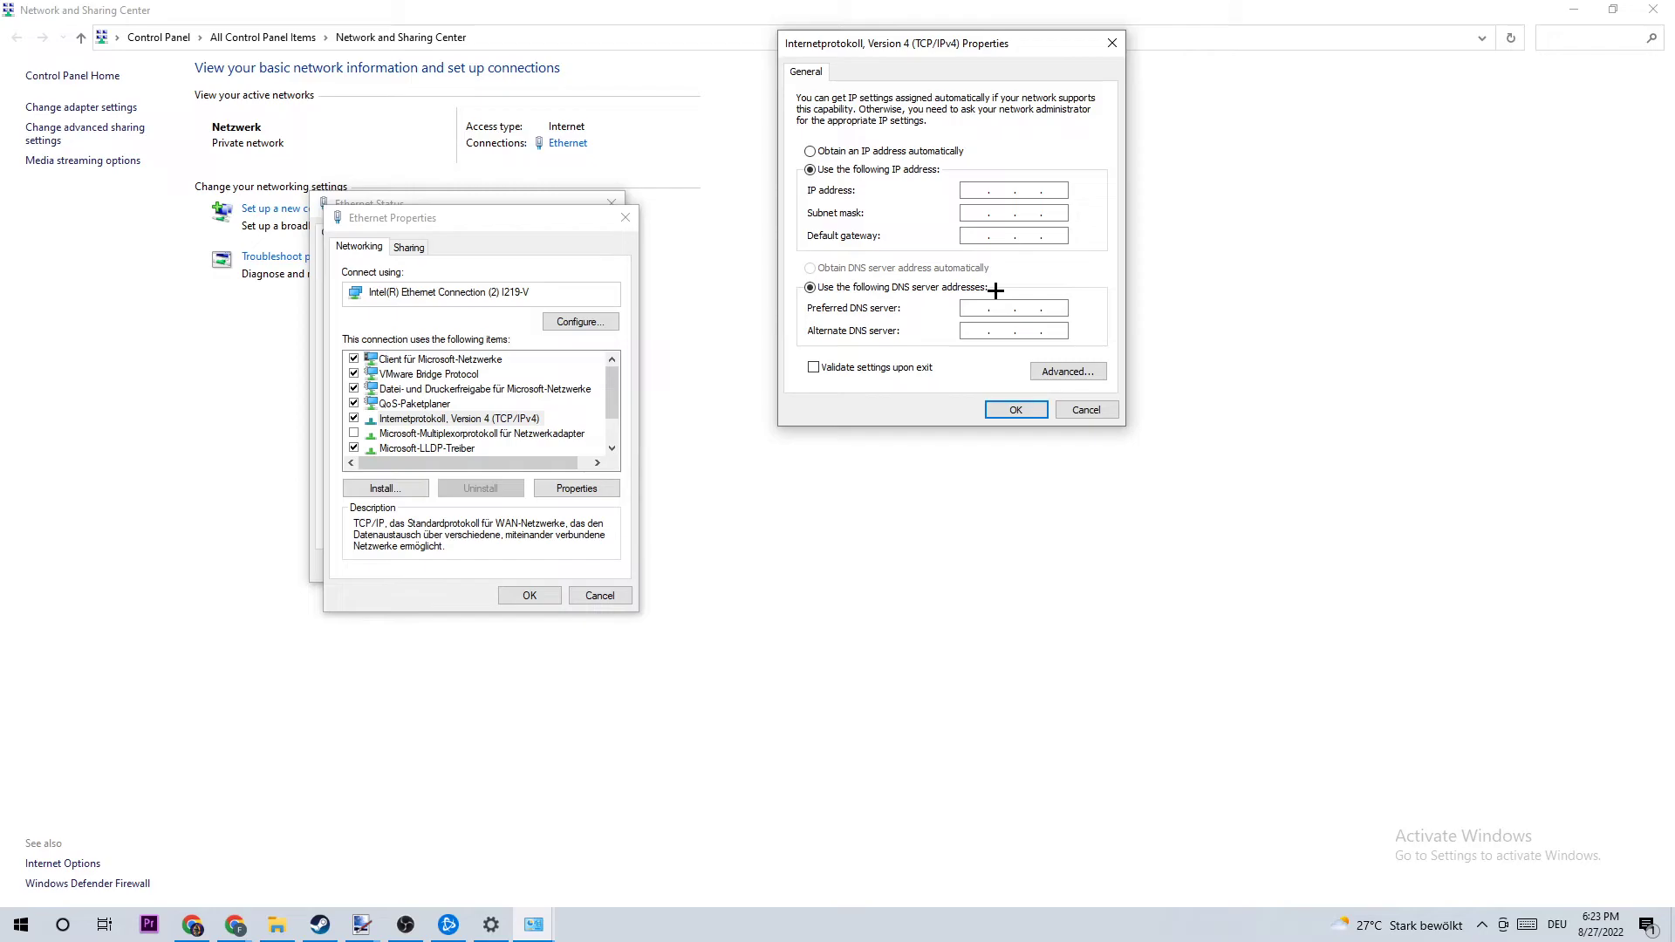
{"action": "mouse_move", "coordinate": [862, 309]}
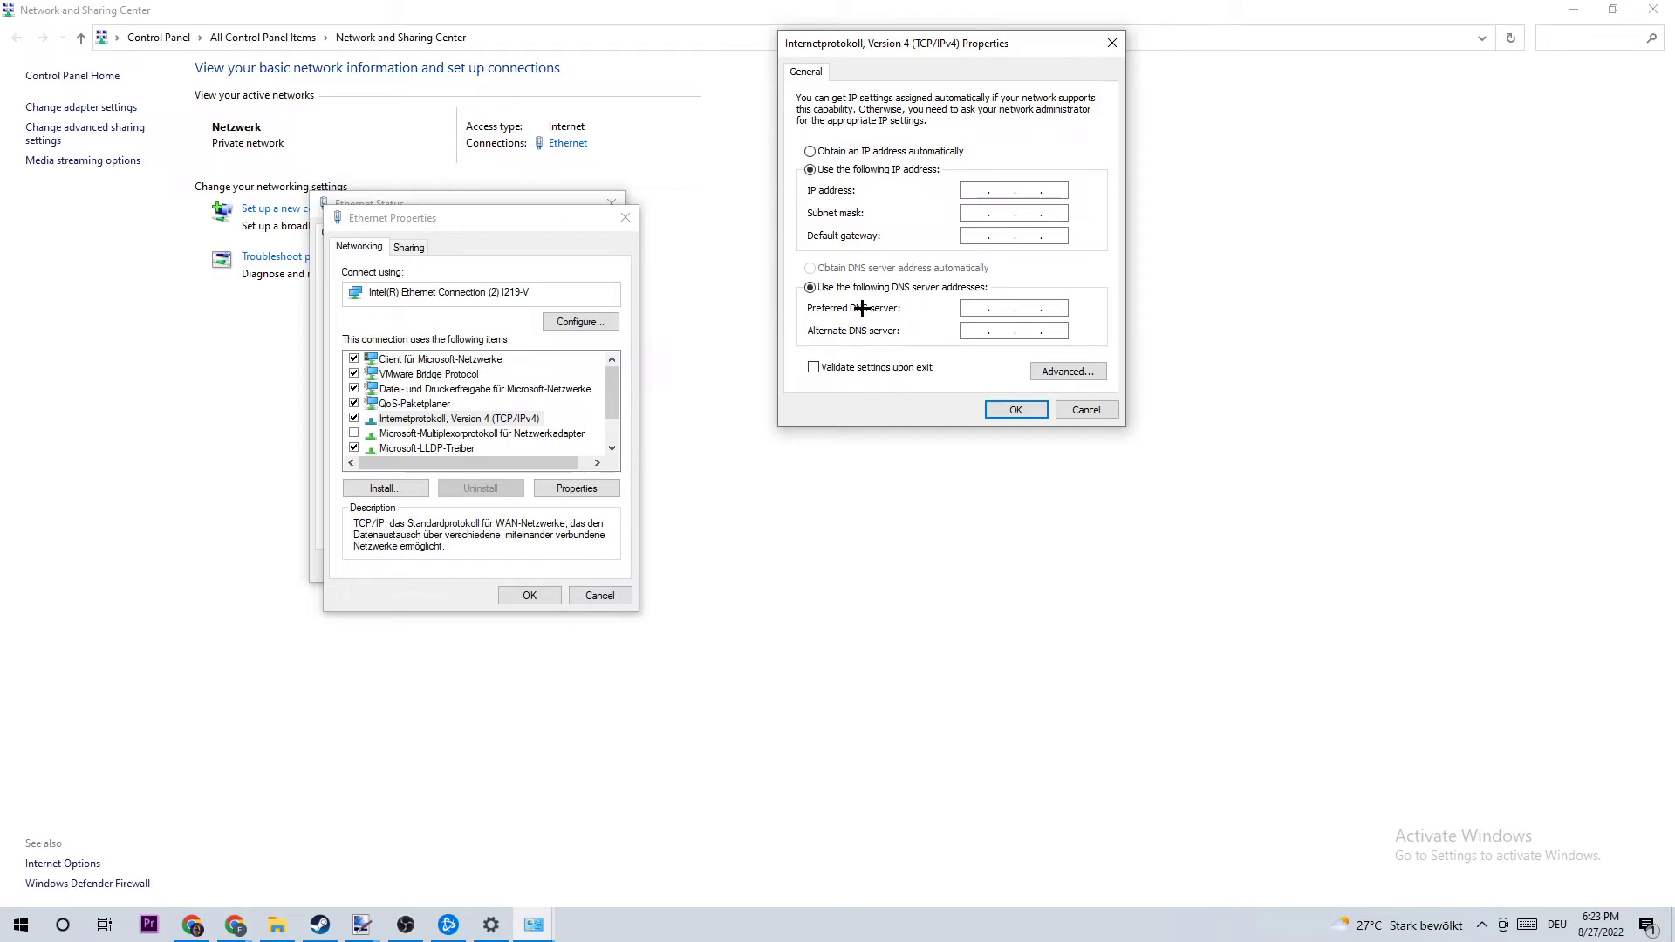
{"action": "mouse_move", "coordinate": [944, 524]}
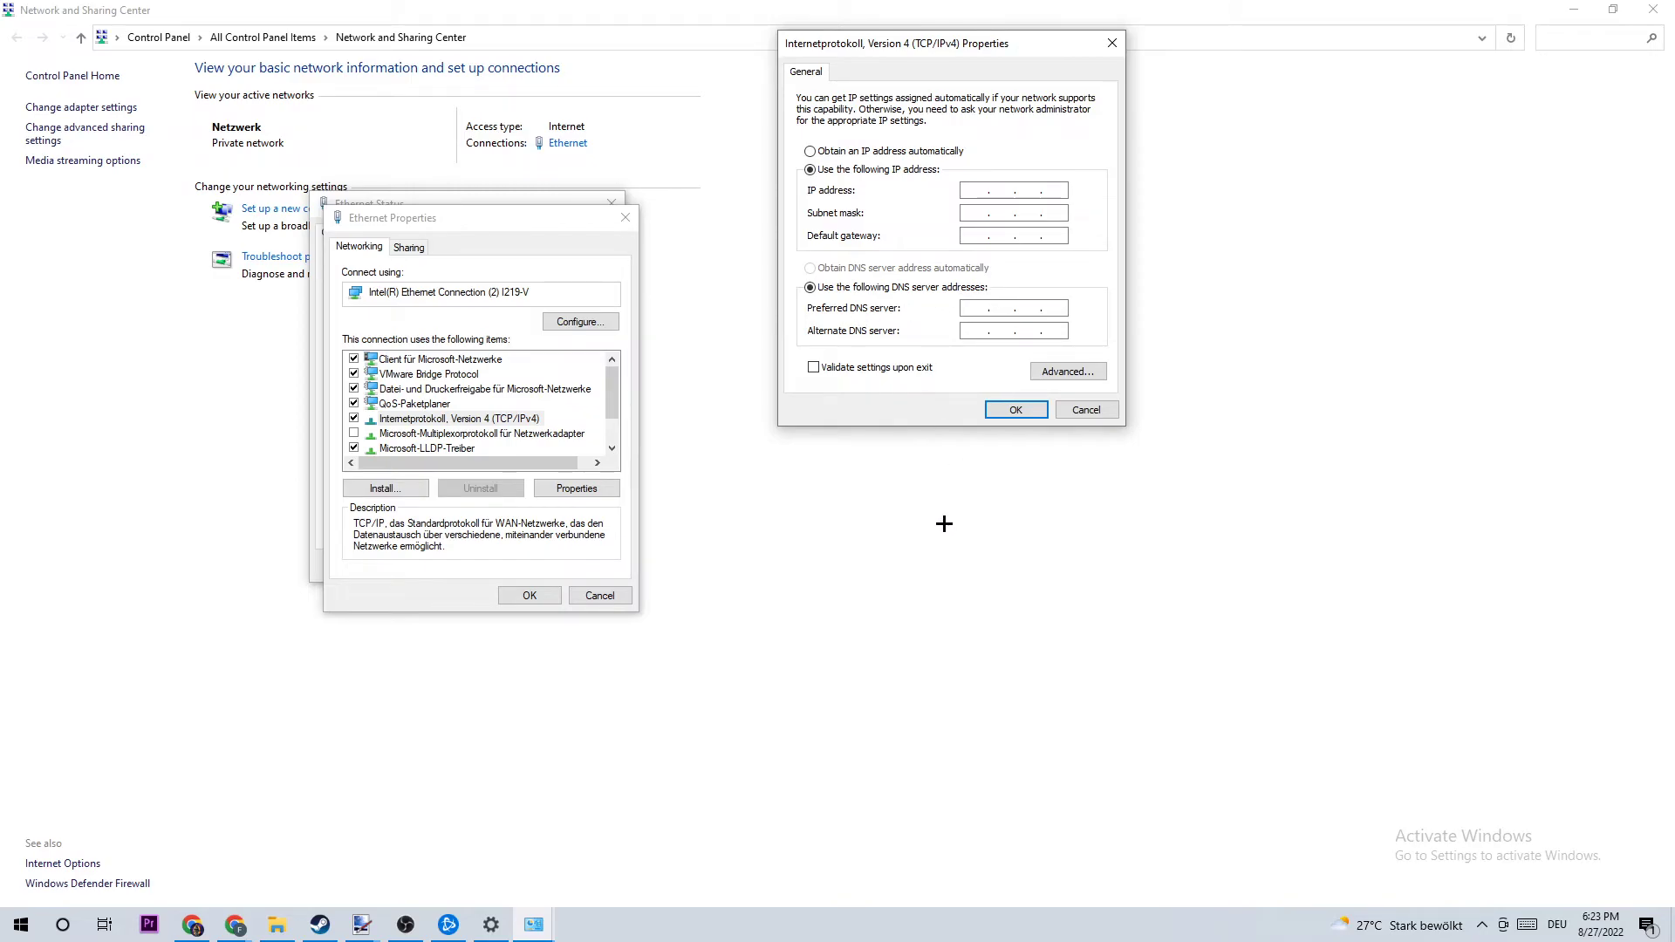
{"action": "mouse_move", "coordinate": [913, 435]}
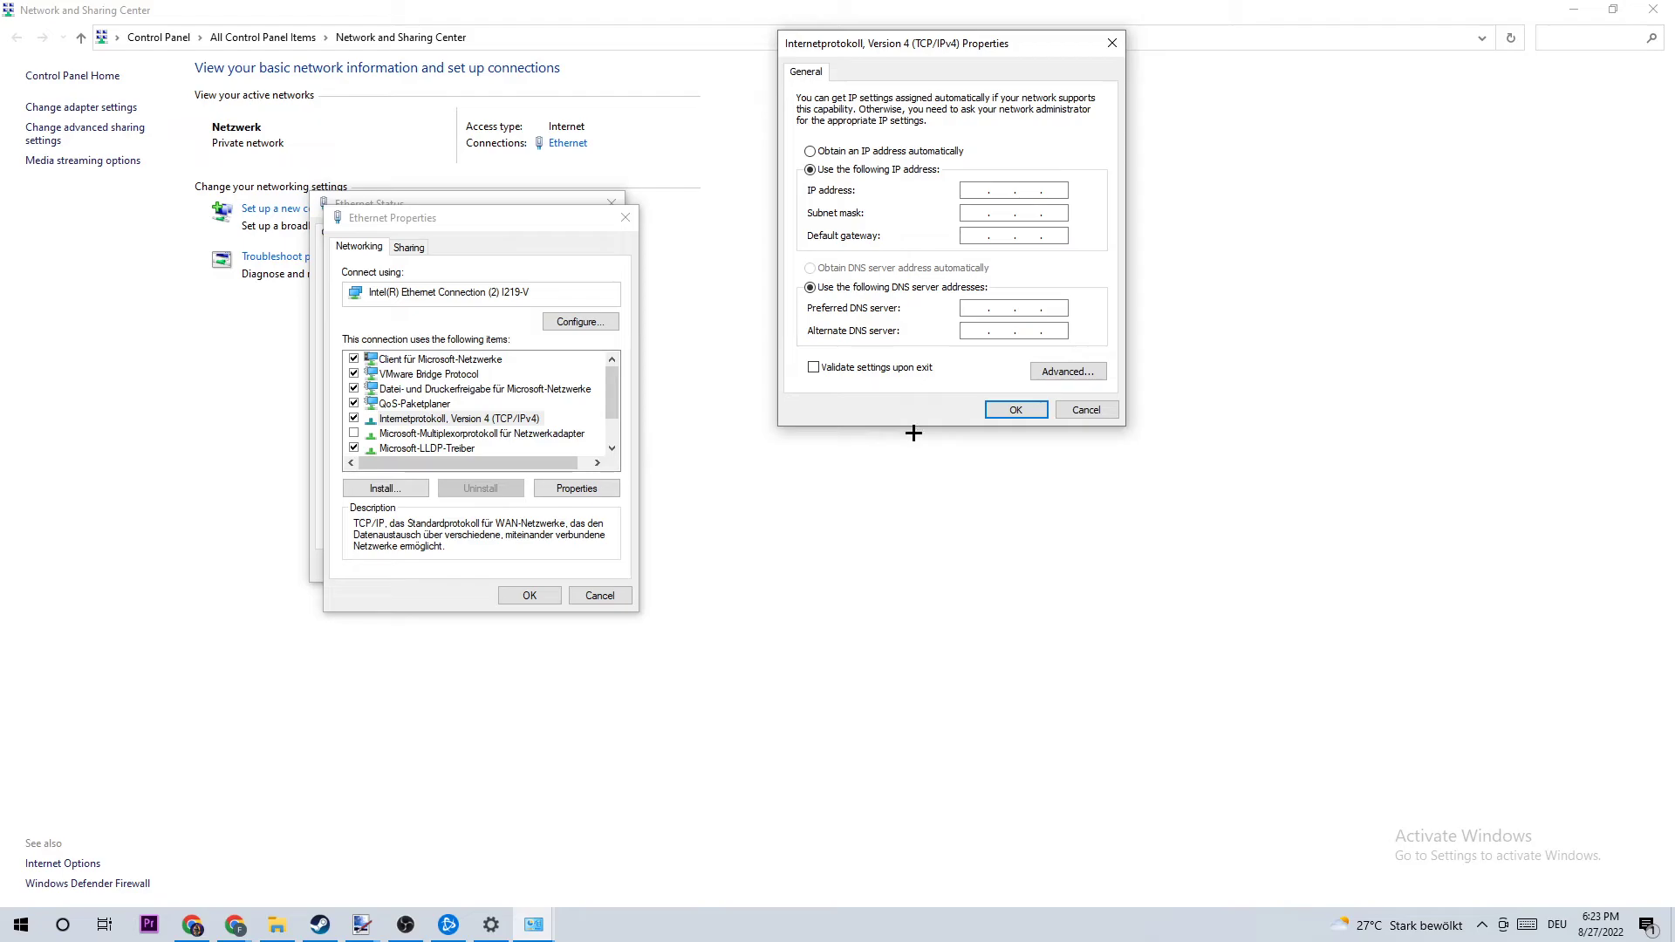
{"action": "mouse_move", "coordinate": [843, 317]}
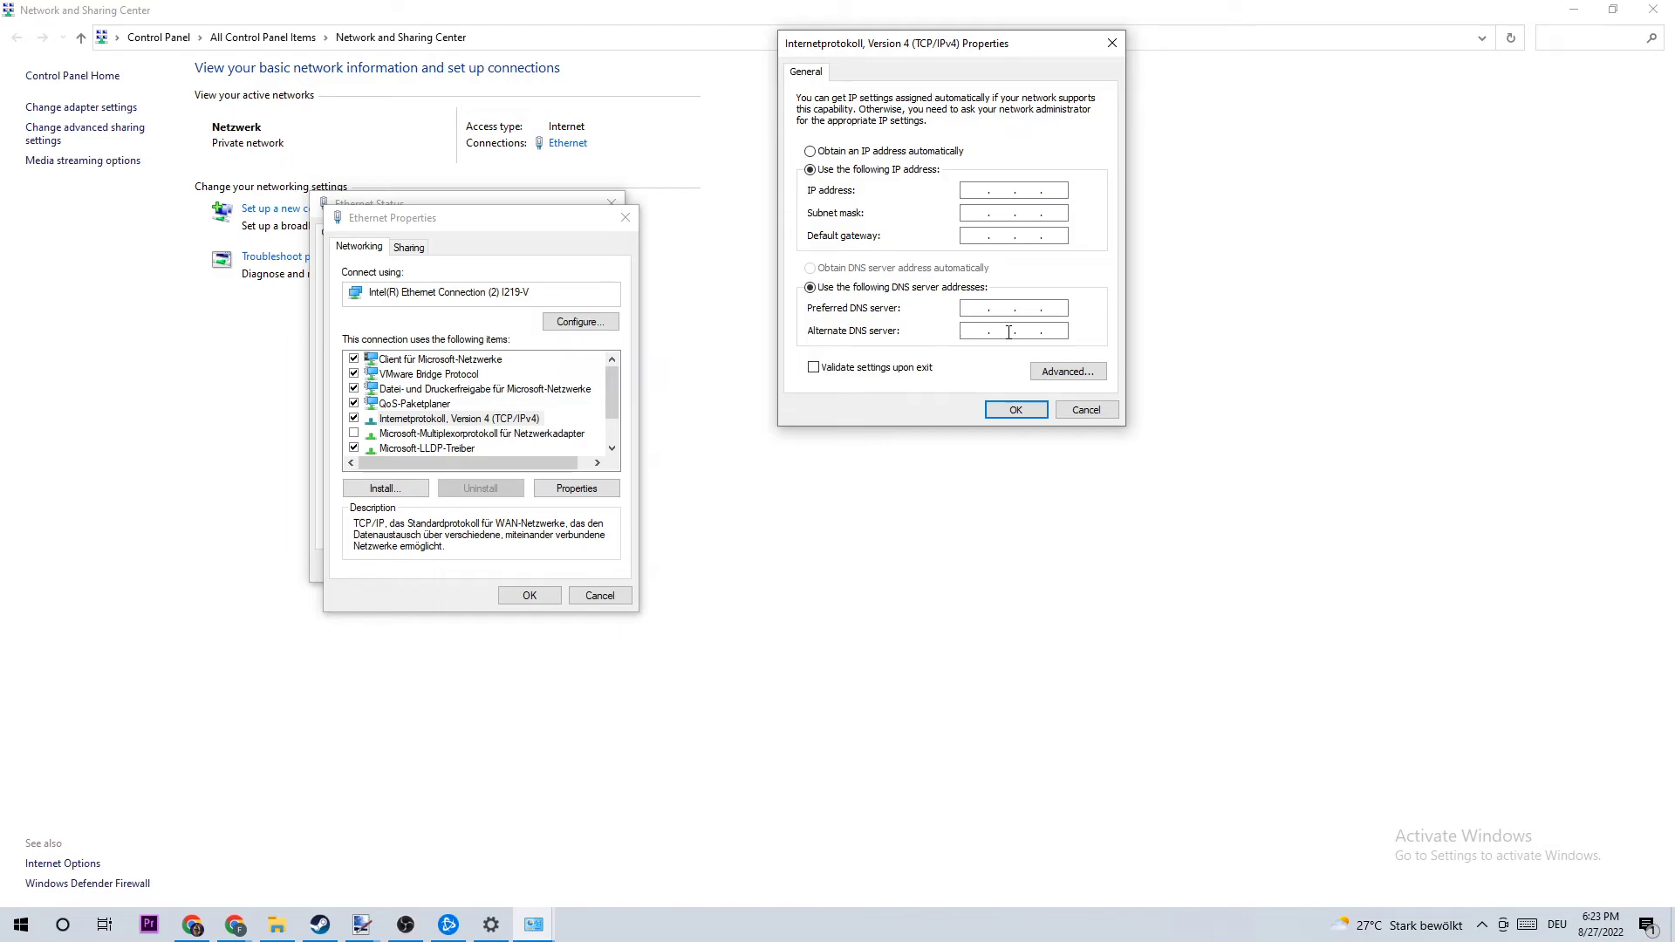
{"action": "left_click", "coordinate": [1014, 408]}
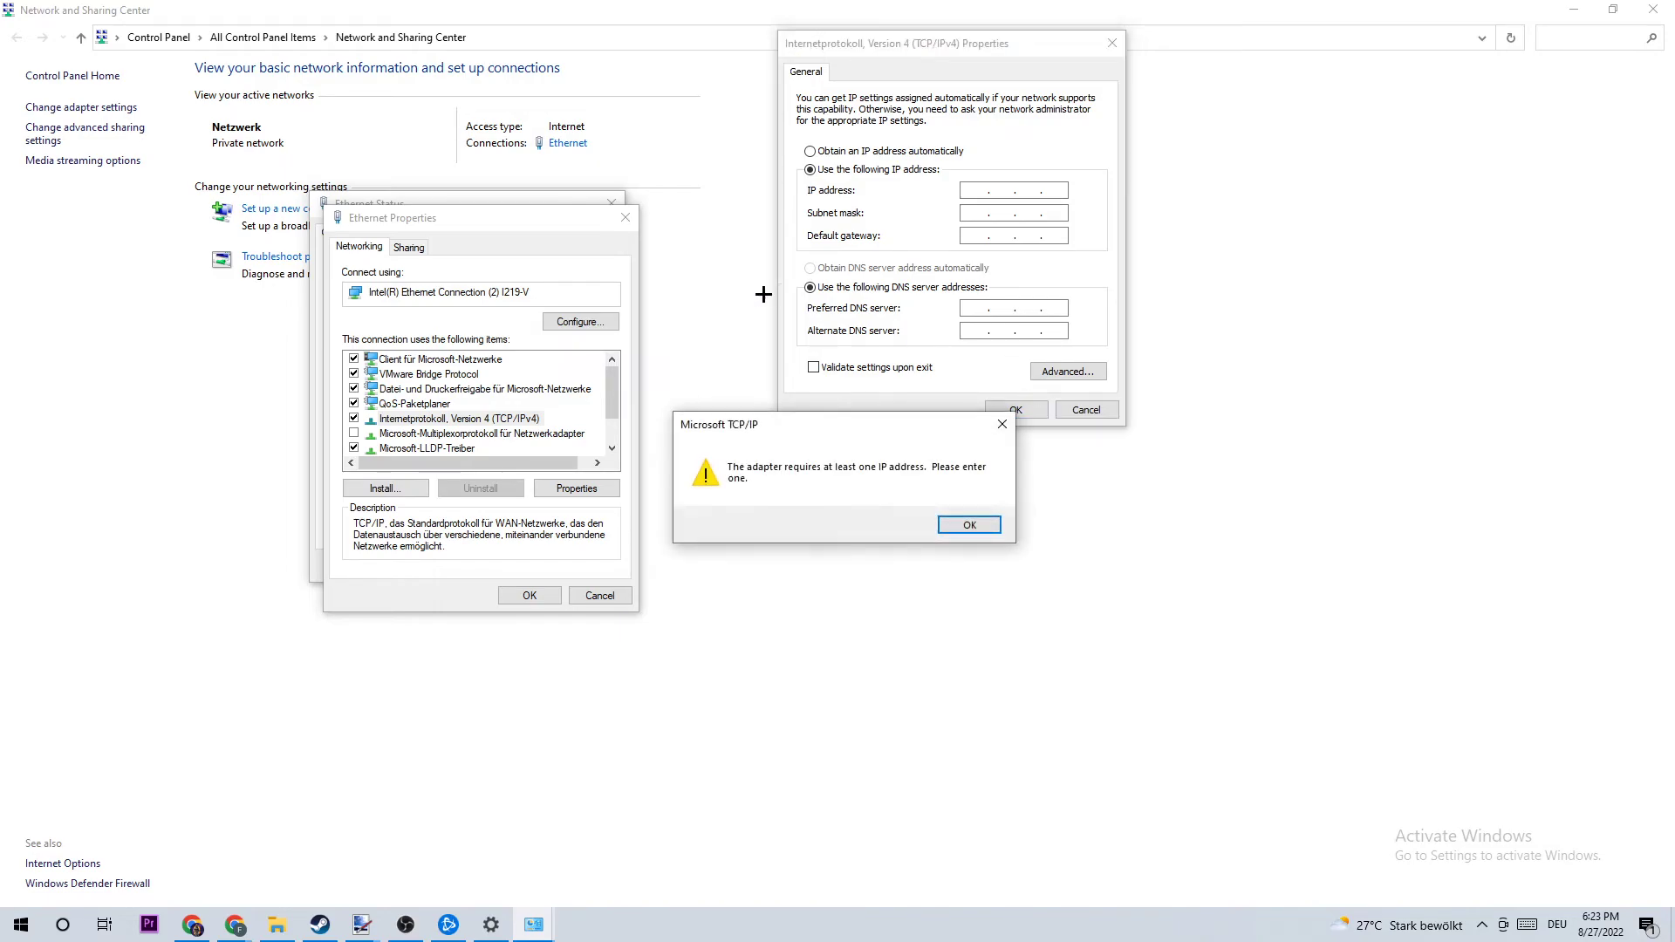
{"action": "left_click", "coordinate": [967, 525]}
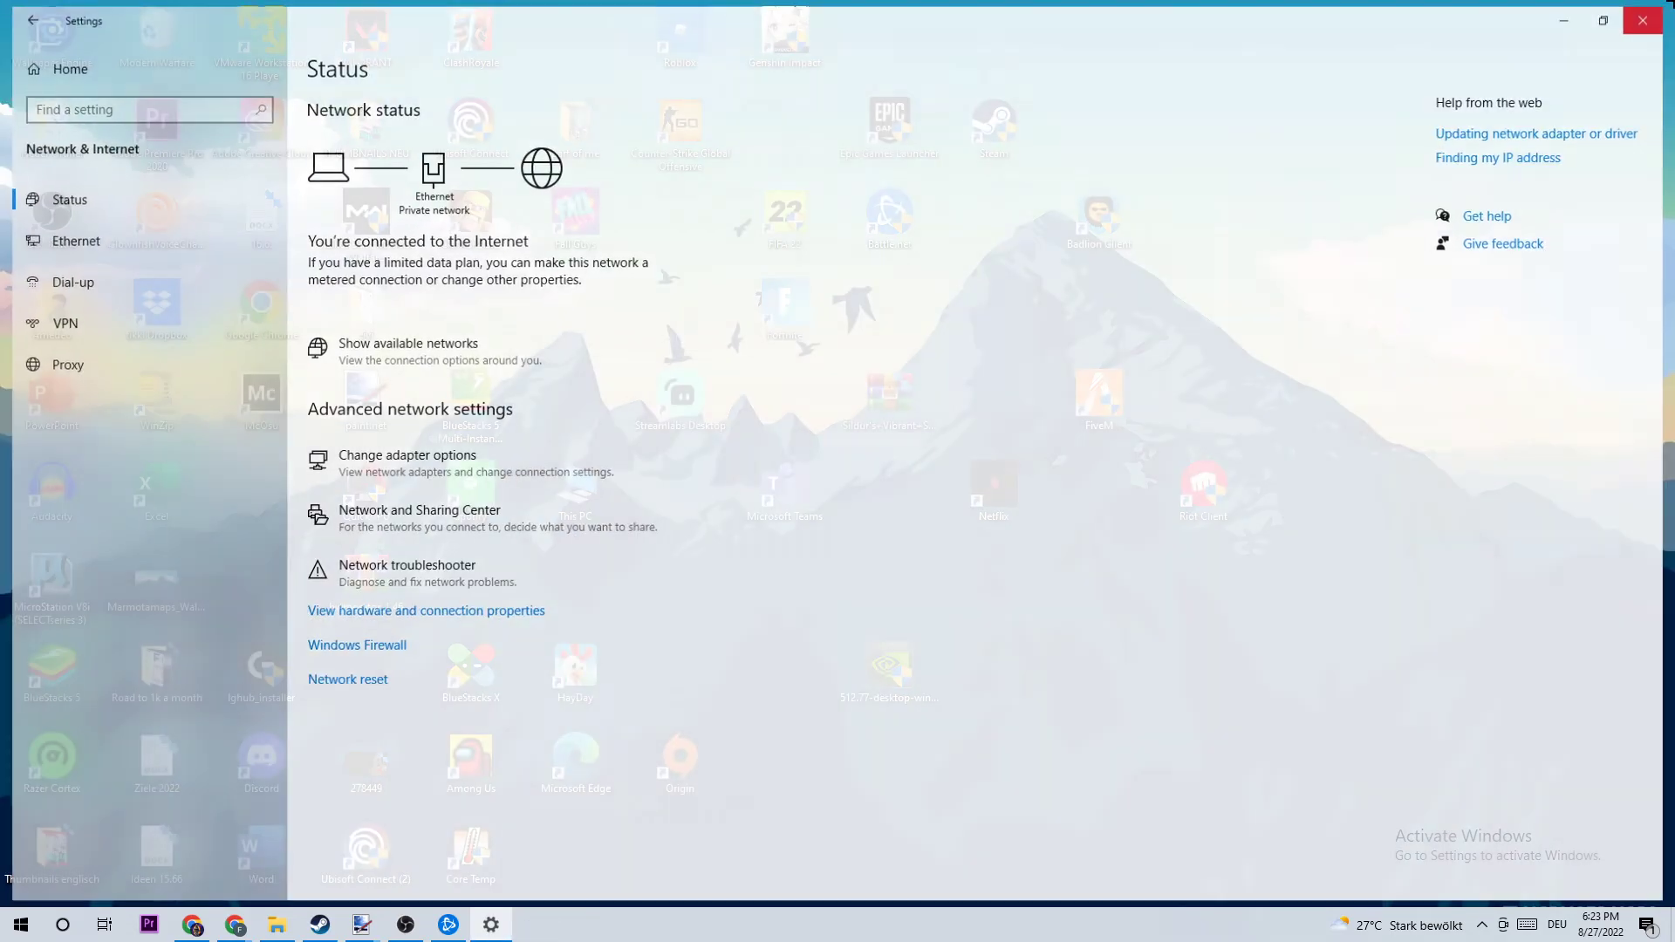
Step: Close the Settings window to return to the desktop
{"action": "left_click", "coordinate": [1642, 21]}
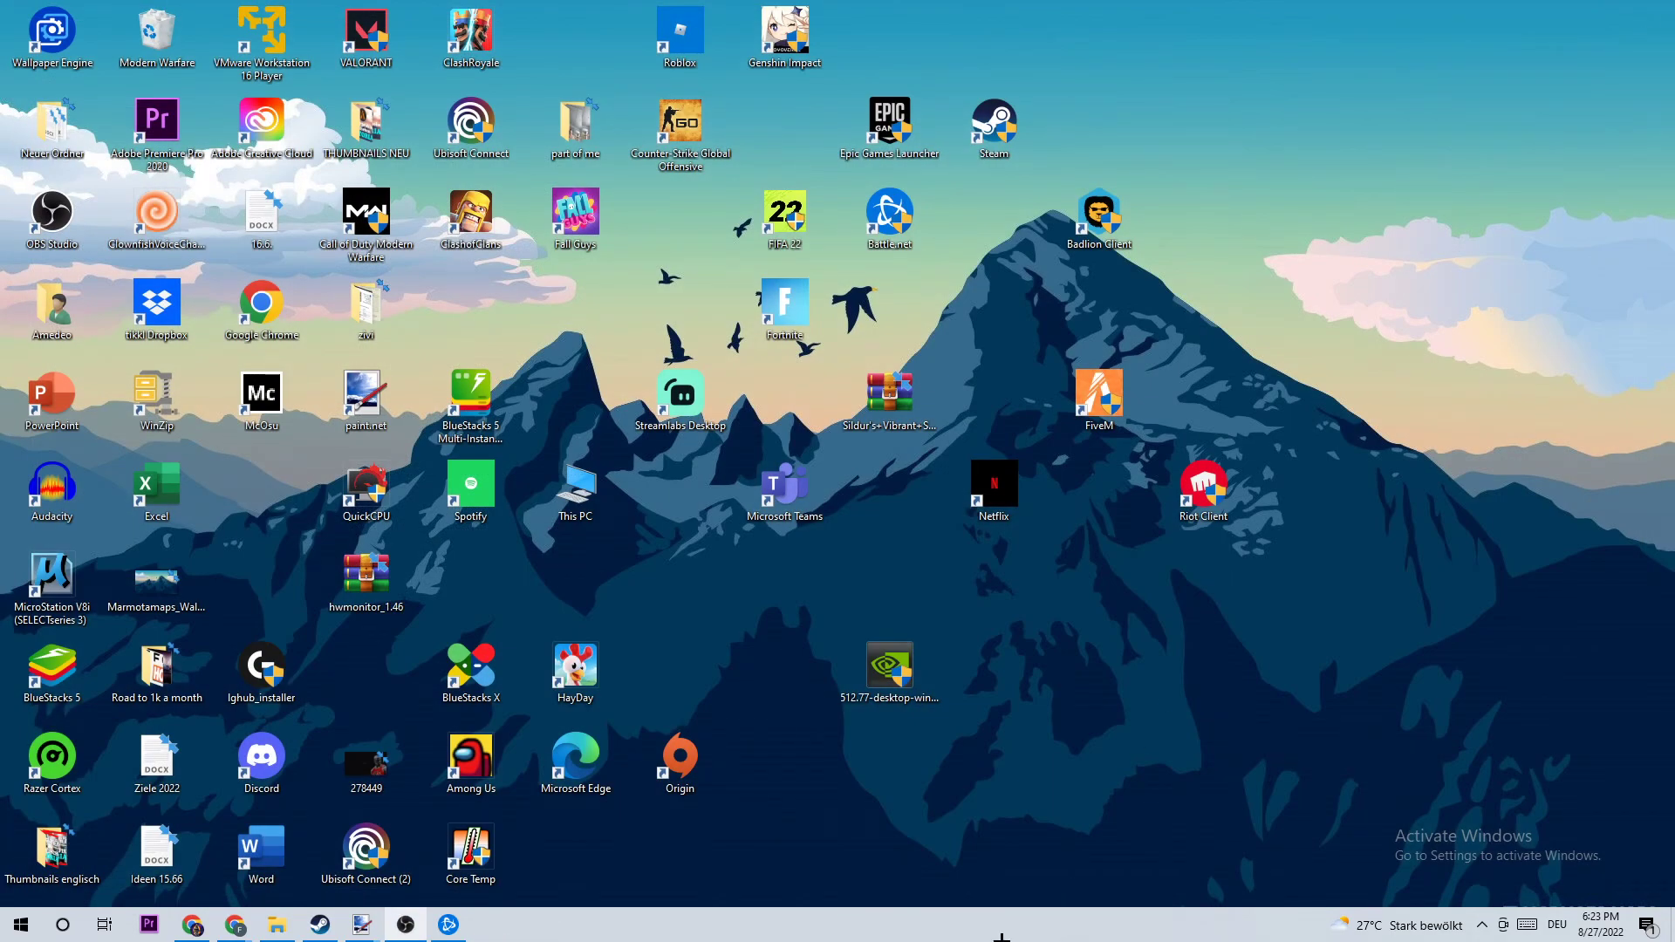